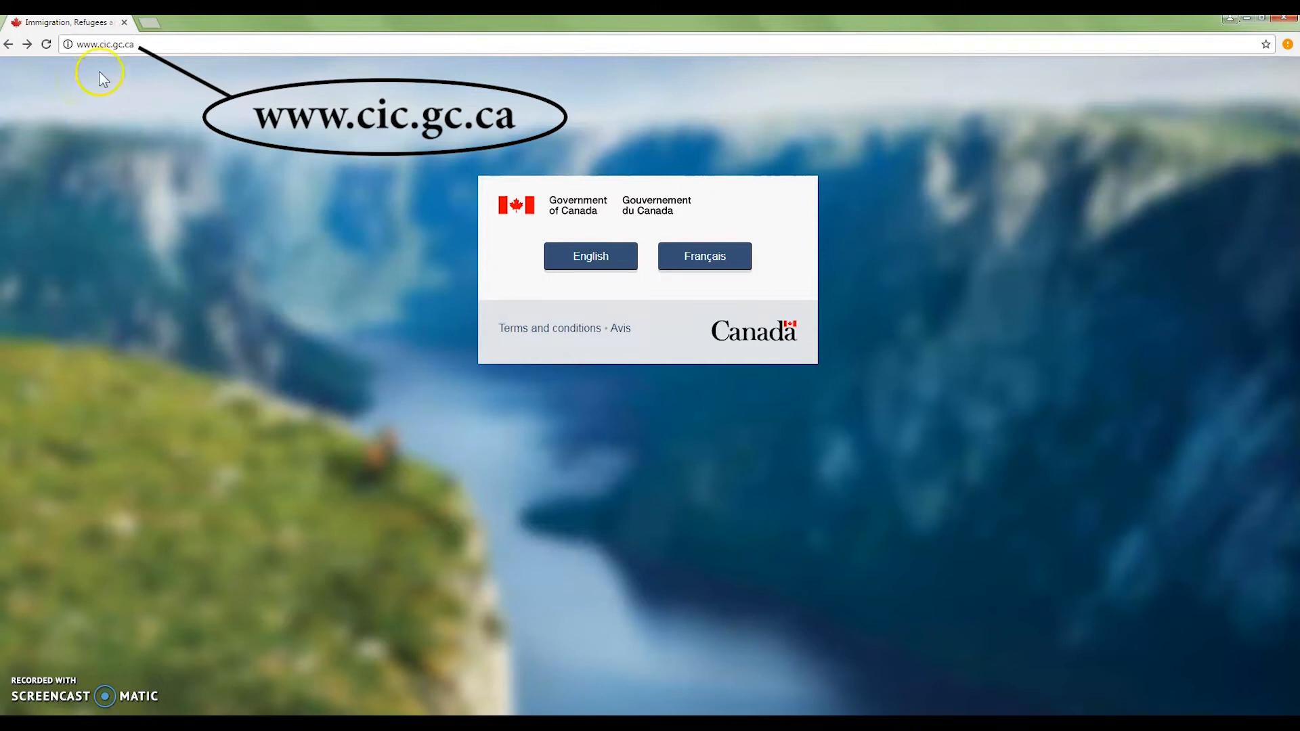
mouse_move(581, 294)
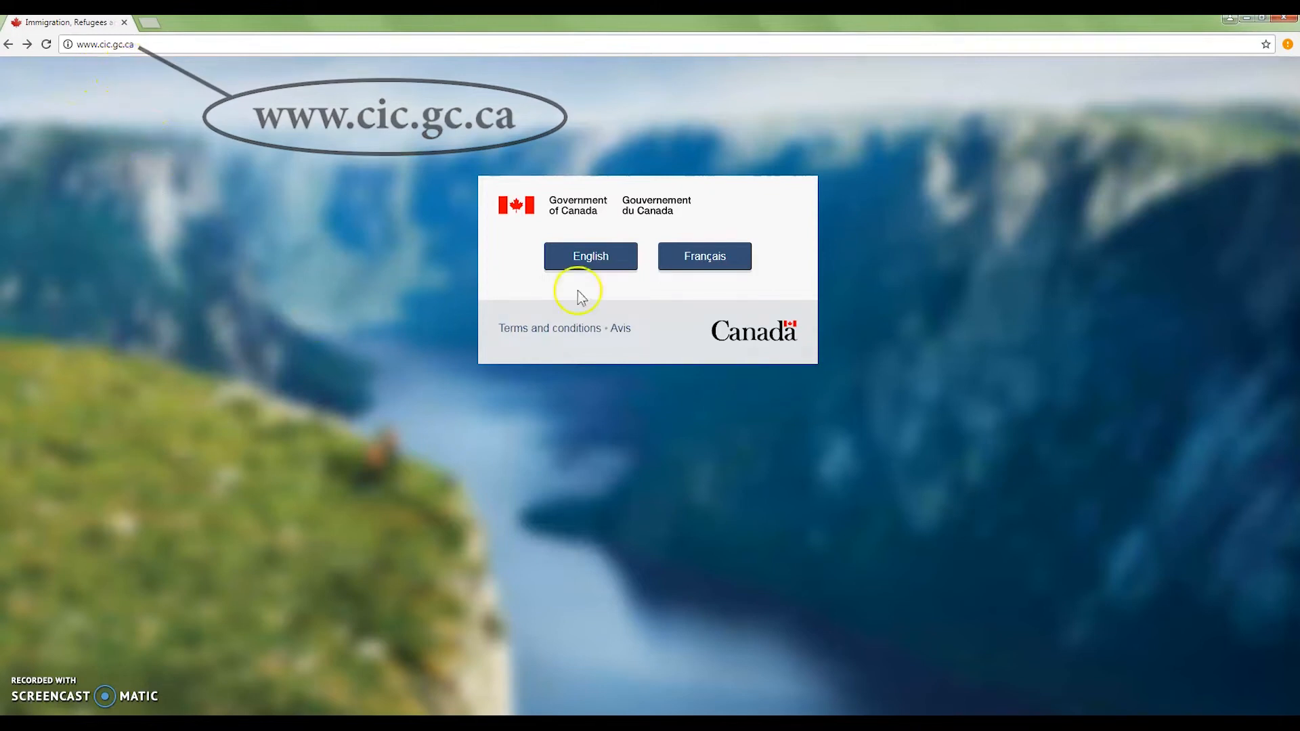
Step: Reach the immigration sign-in or create-account page in English via My application
left_click(590, 256)
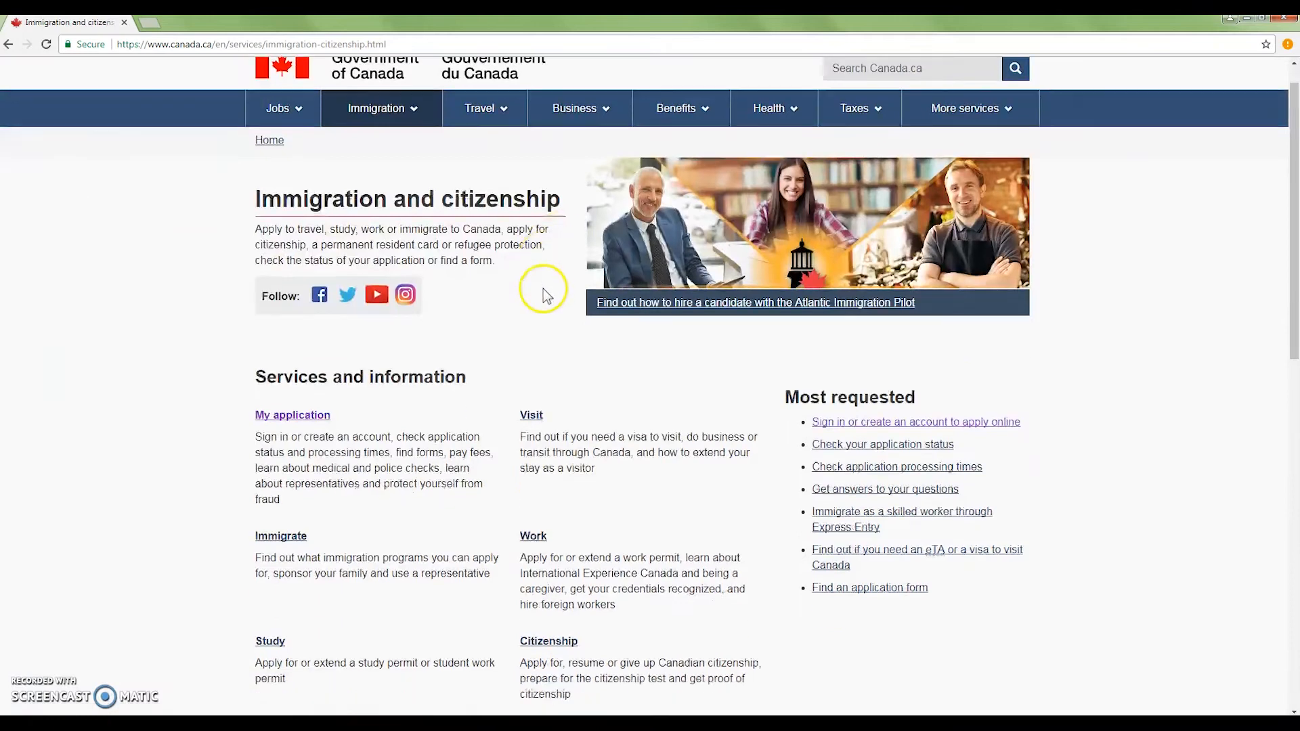
scroll("down", 3)
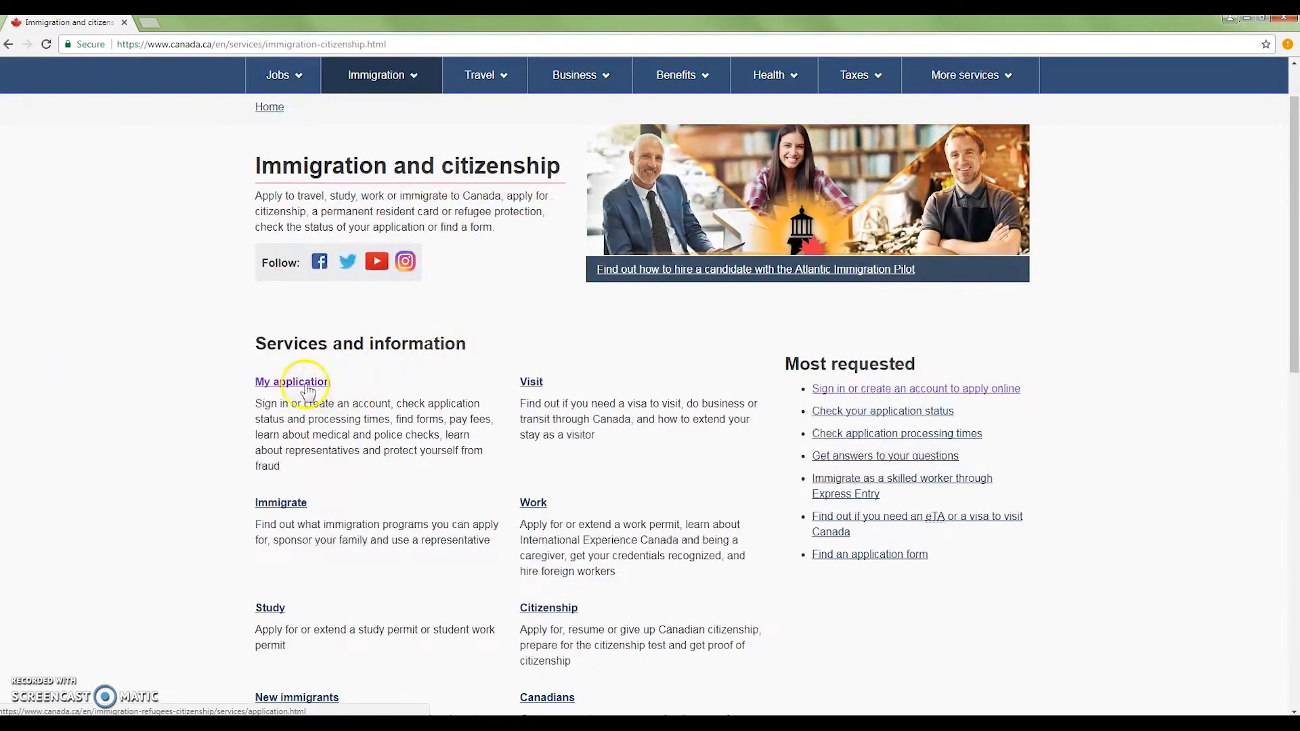
left_click(291, 382)
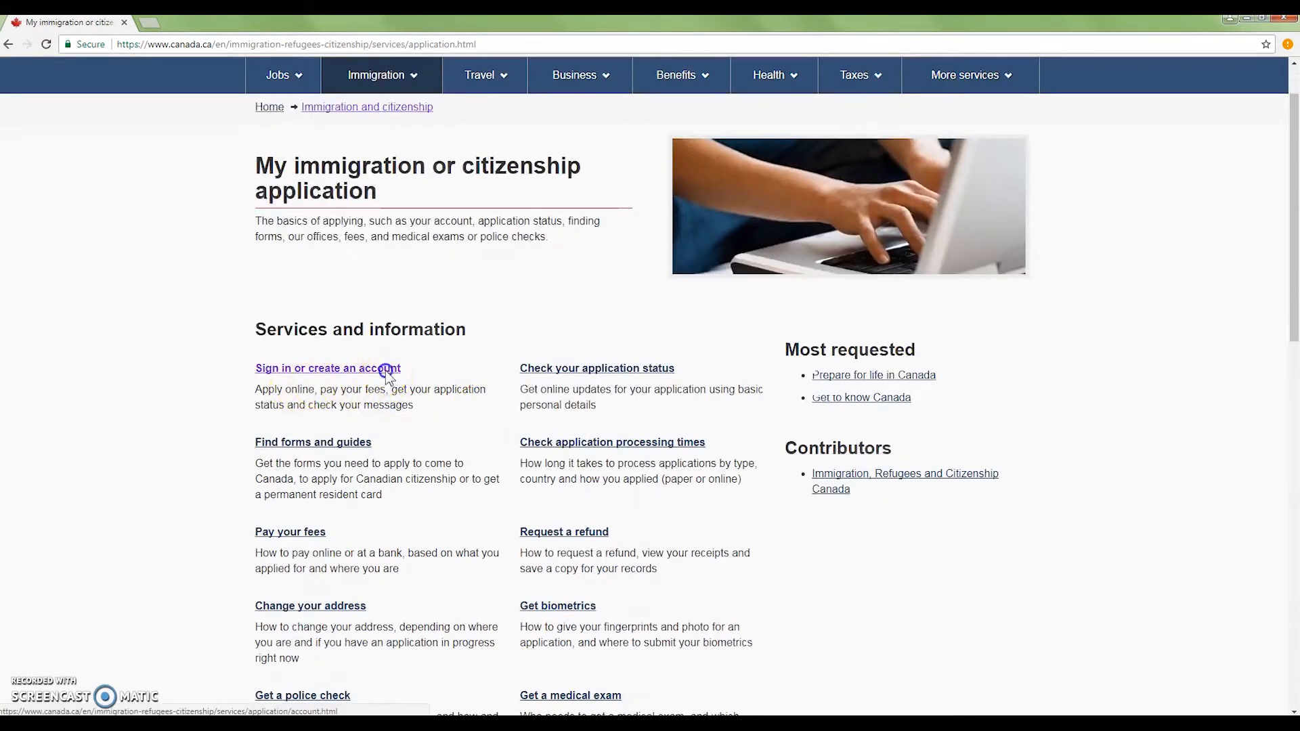
left_click(327, 368)
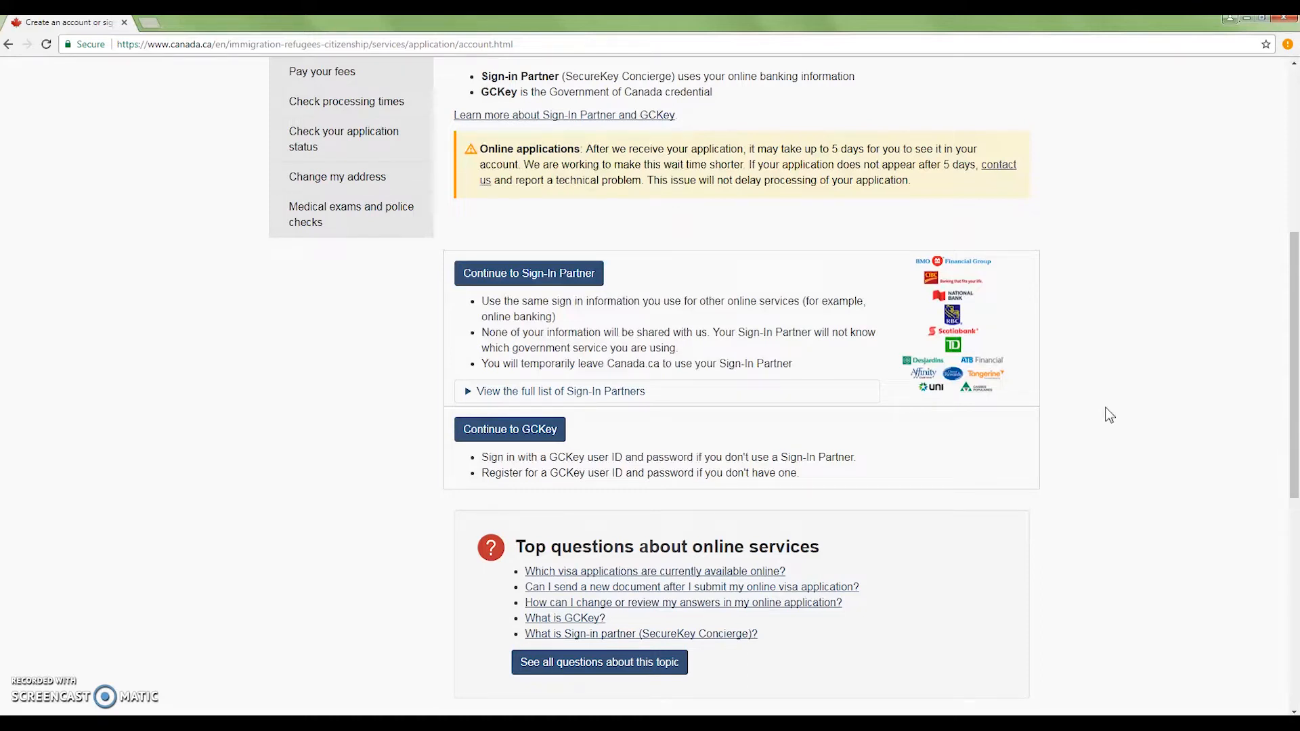
mouse_move(511, 429)
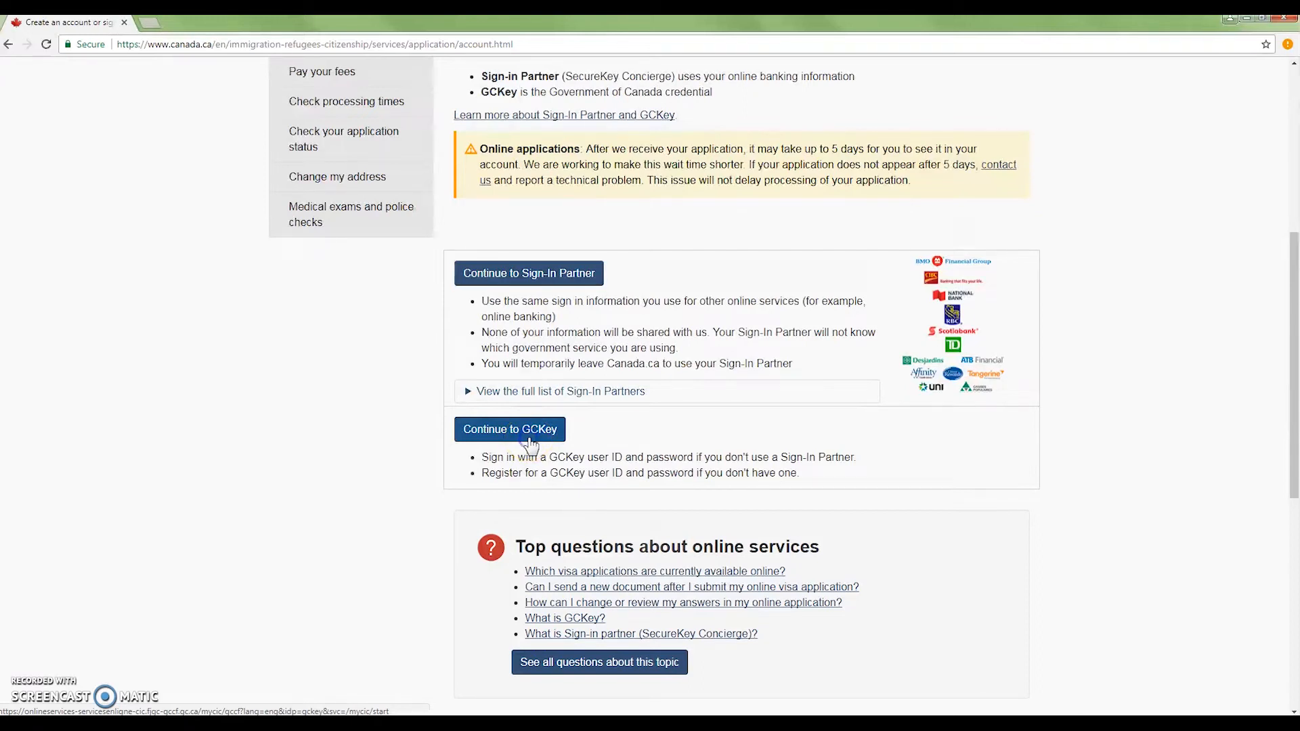
Step: Start GCKey sign-up, accept the terms and enter username 'george7' meeting the checklist
left_click(509, 429)
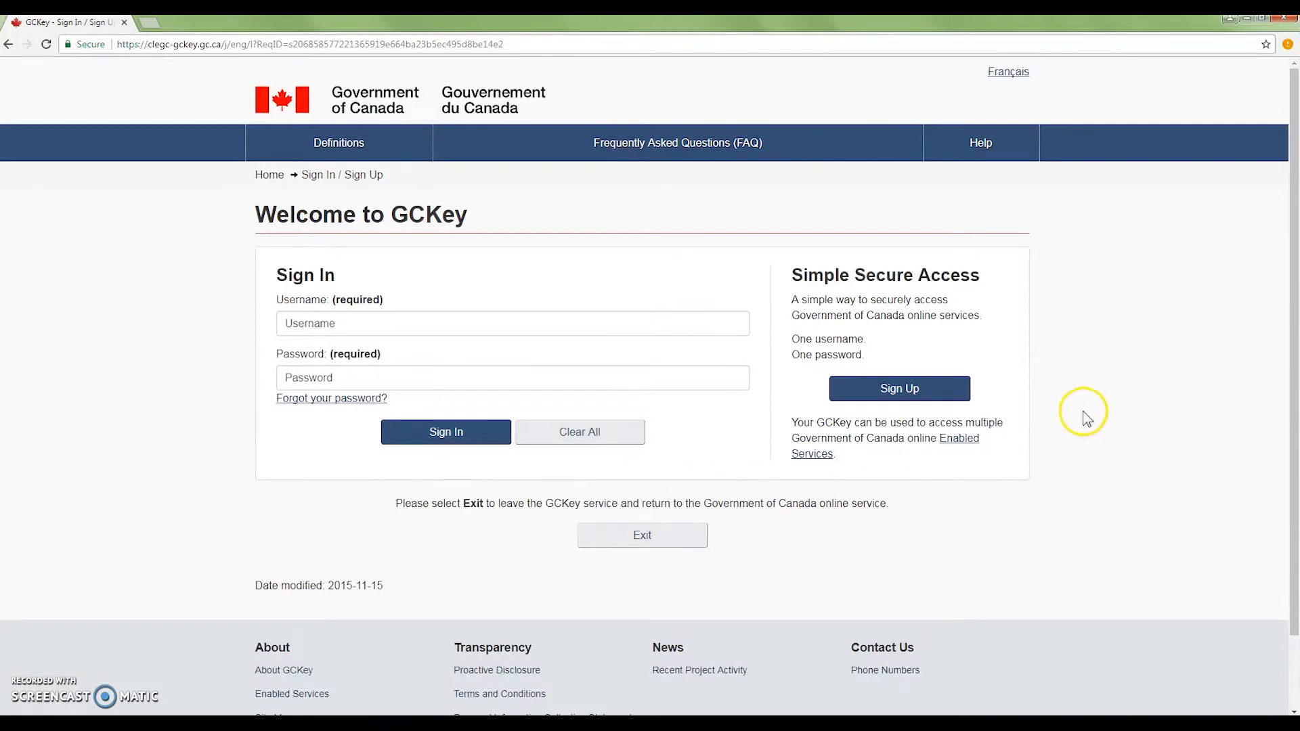
left_click(898, 389)
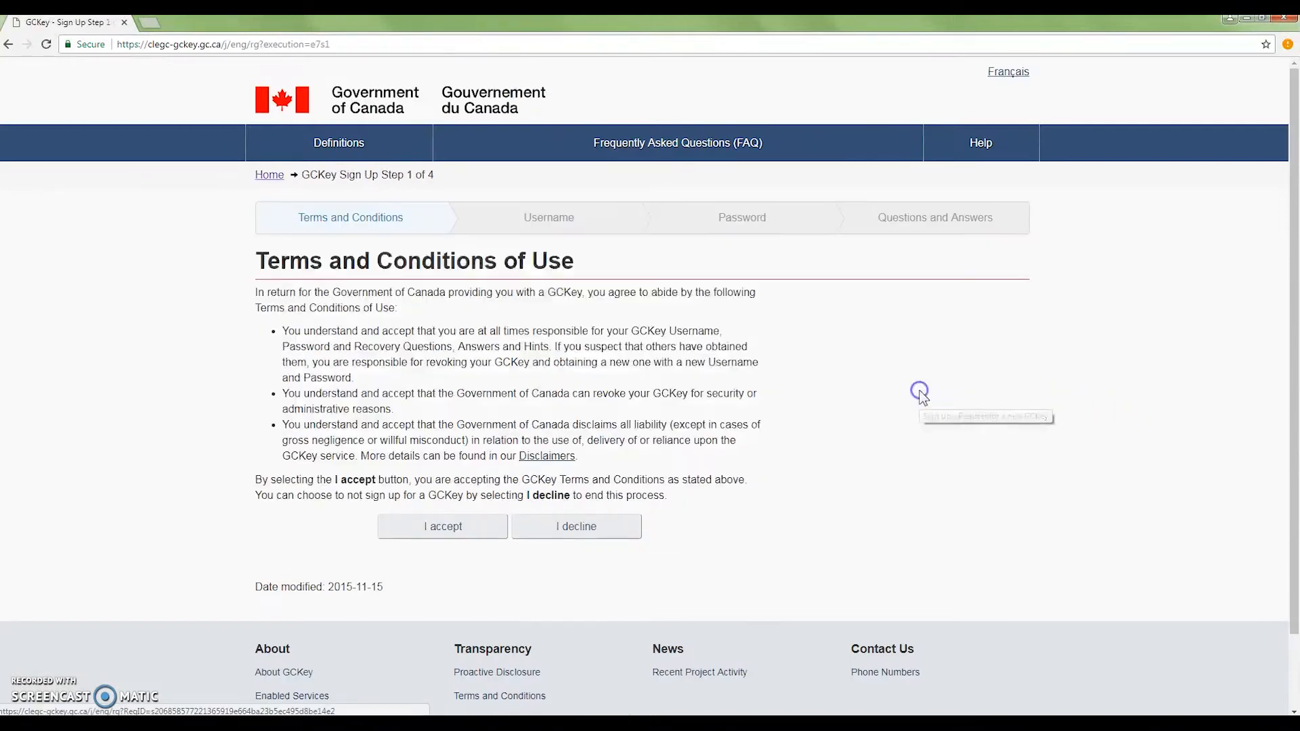
left_click(441, 525)
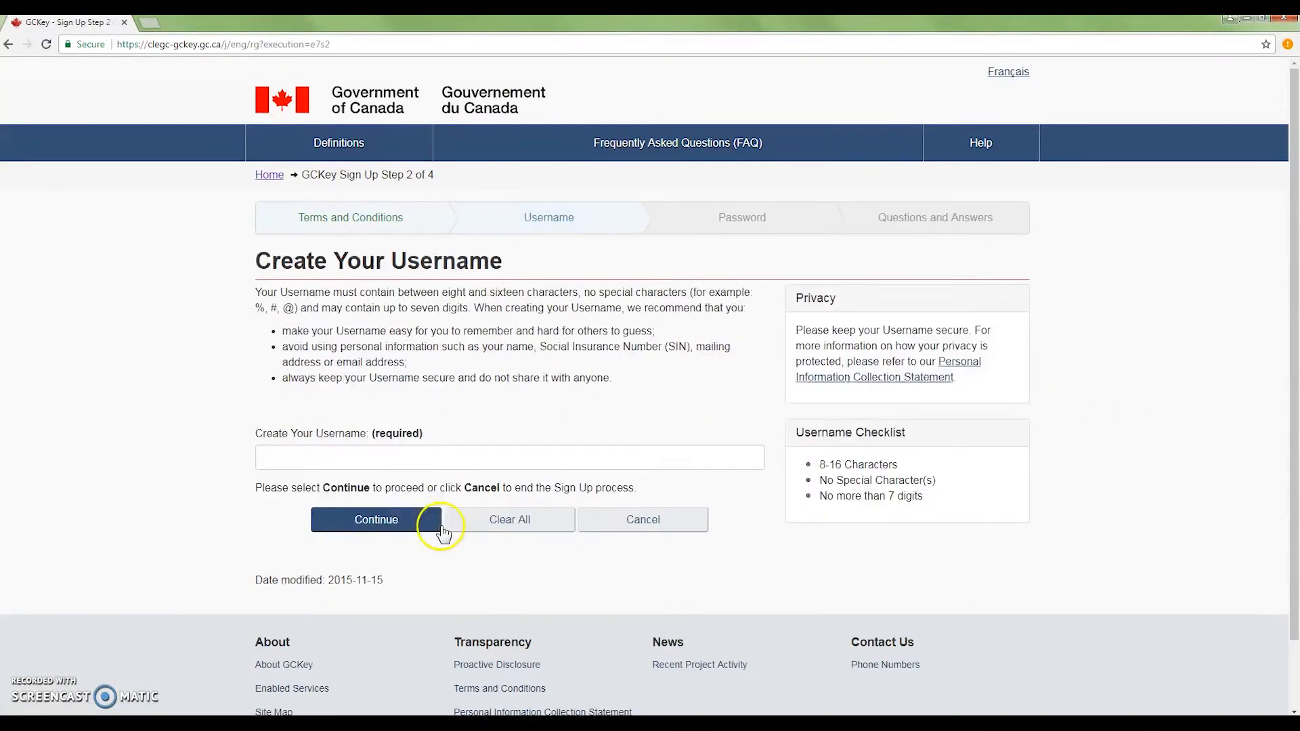
mouse_move(1190, 382)
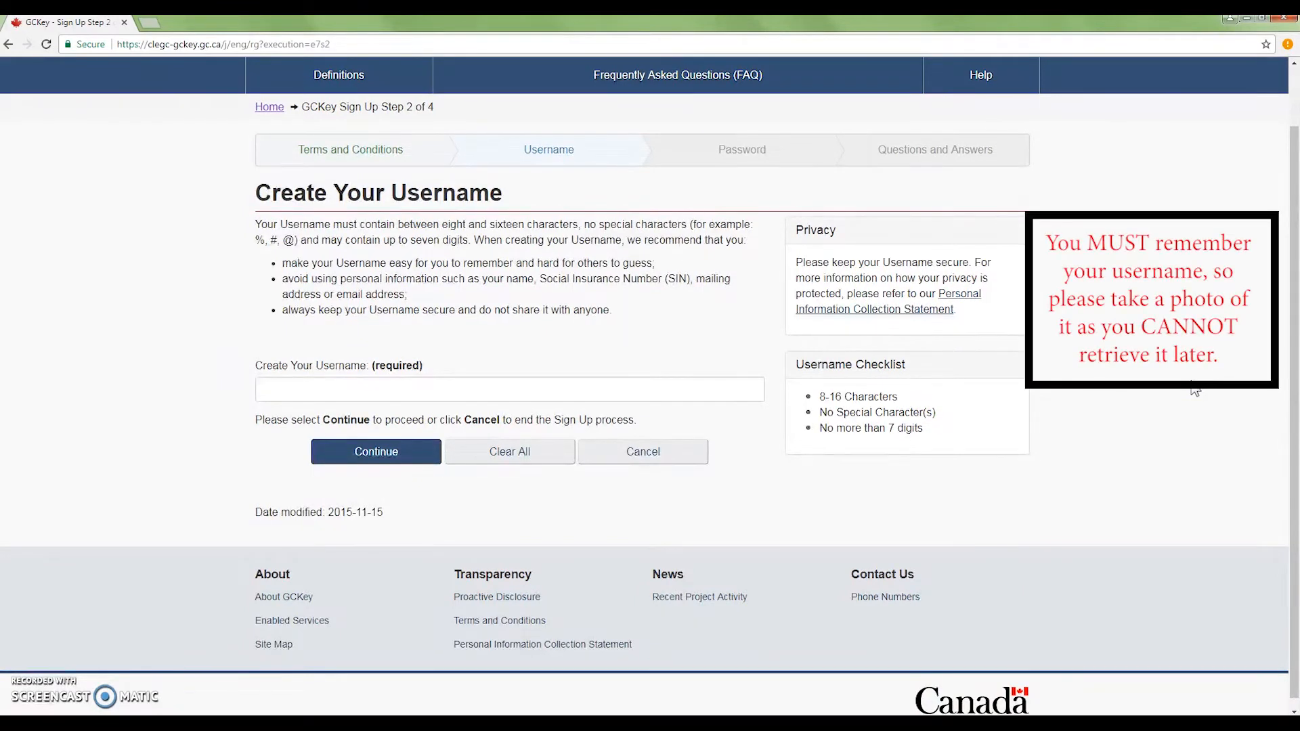
mouse_move(877, 344)
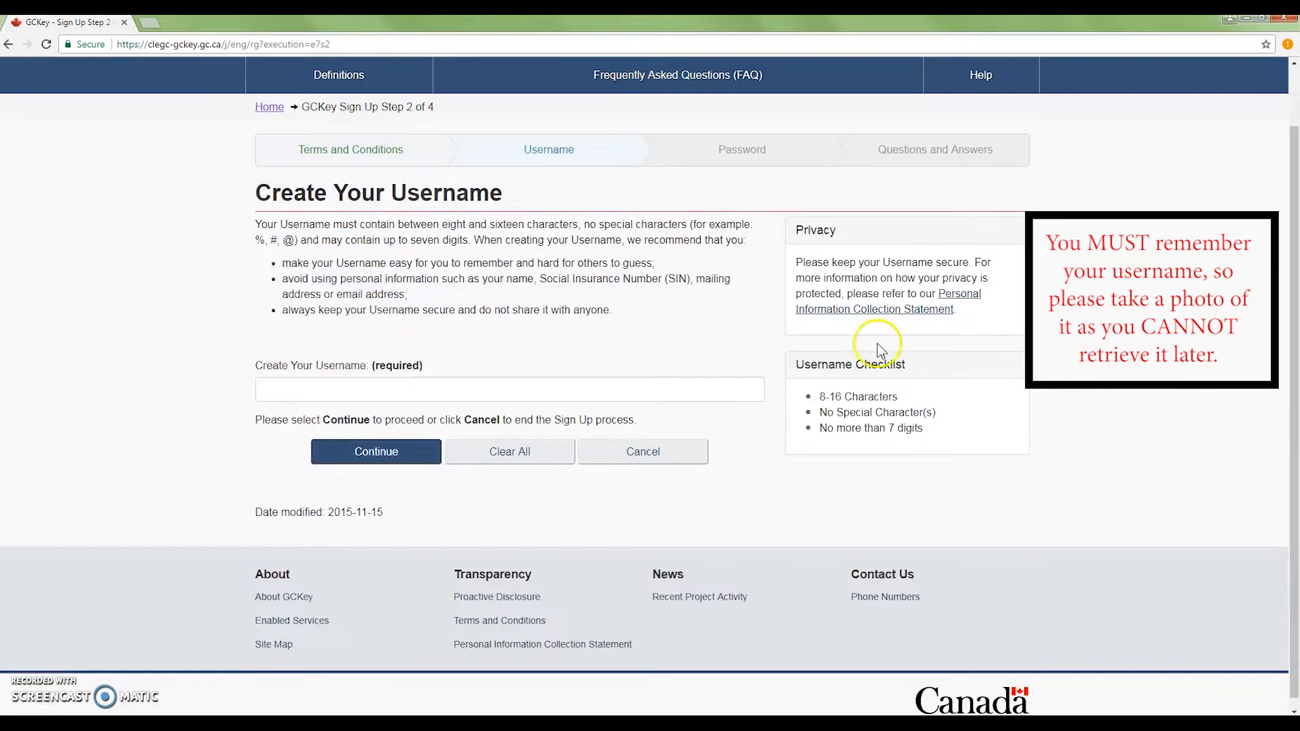
type("georgiansampl")
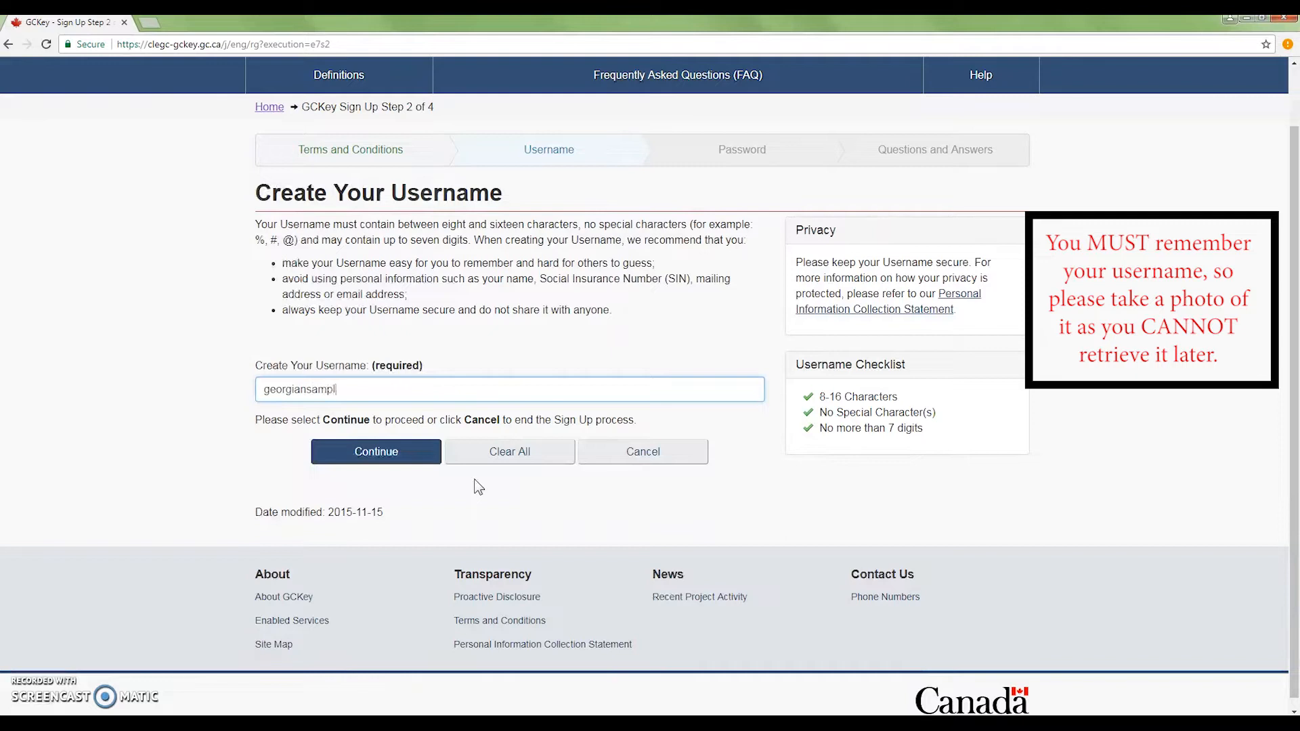
type("e7")
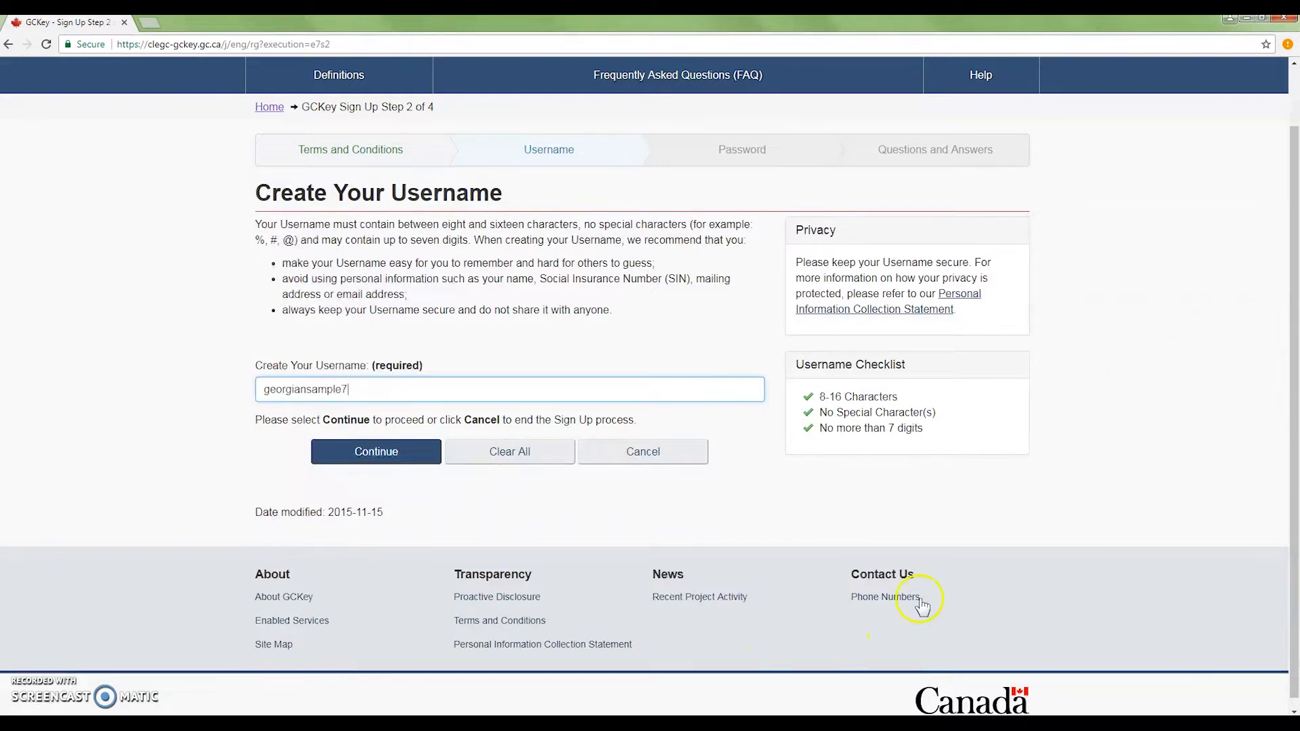
mouse_move(969, 453)
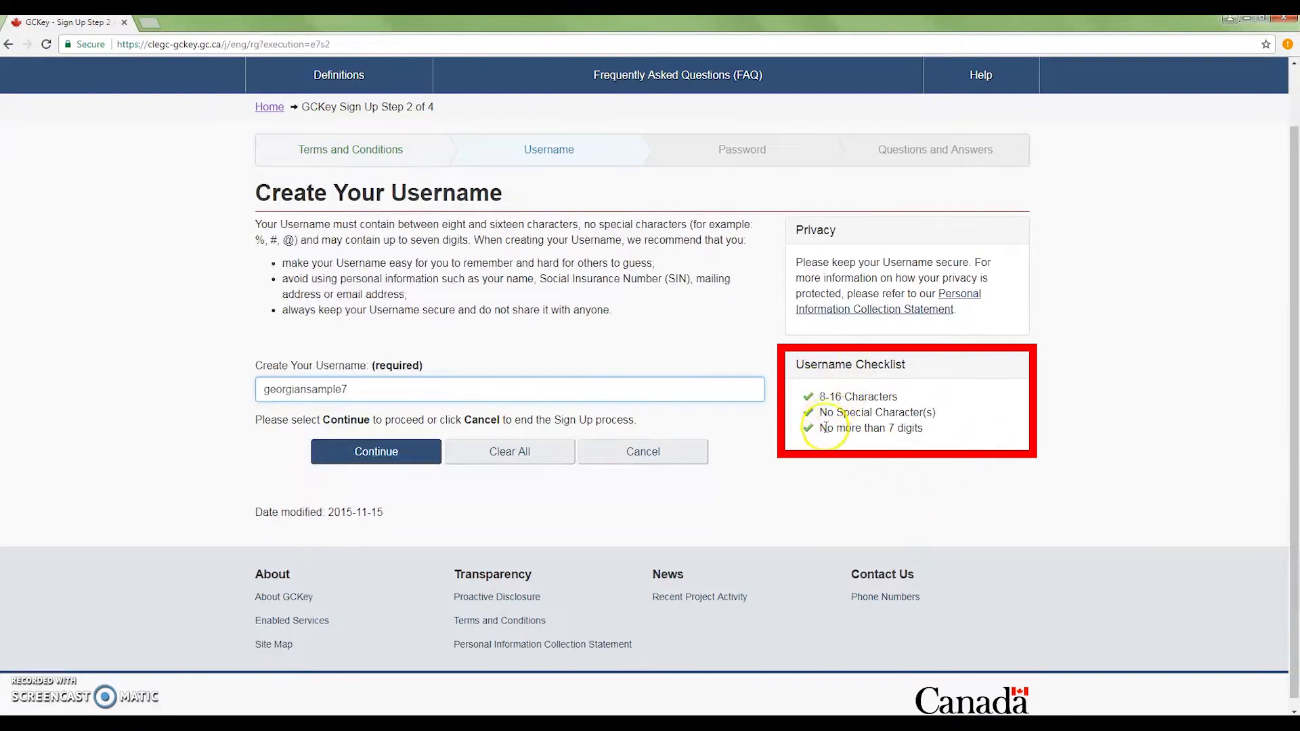
mouse_move(729, 512)
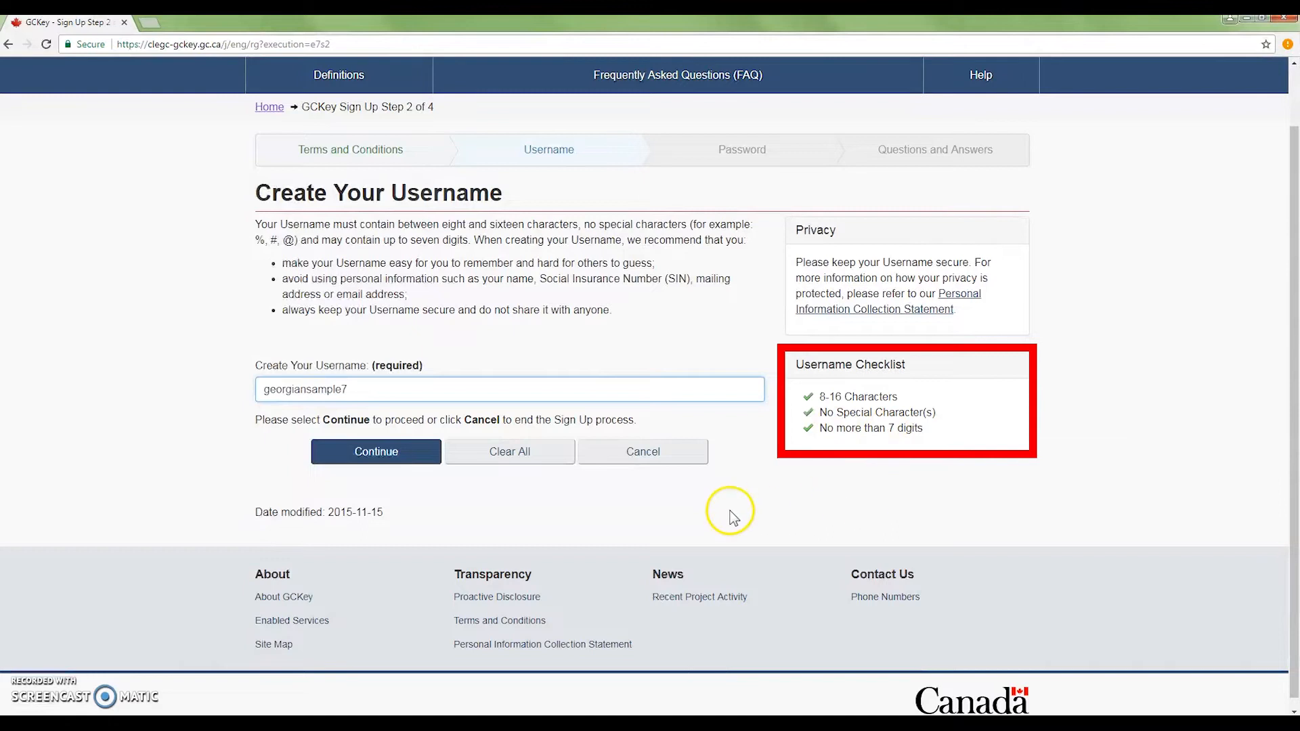
Step: Submit the username, then the password and its matching confirmation
left_click(375, 453)
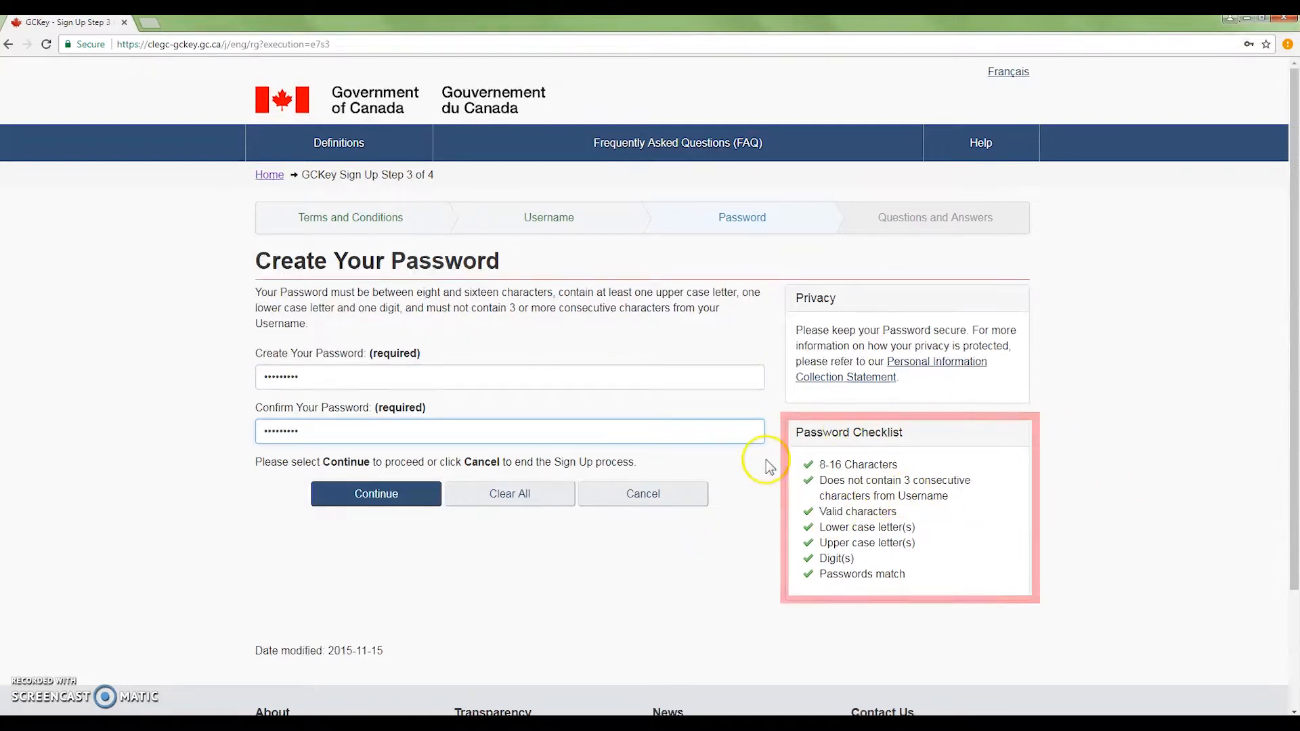
mouse_move(990, 499)
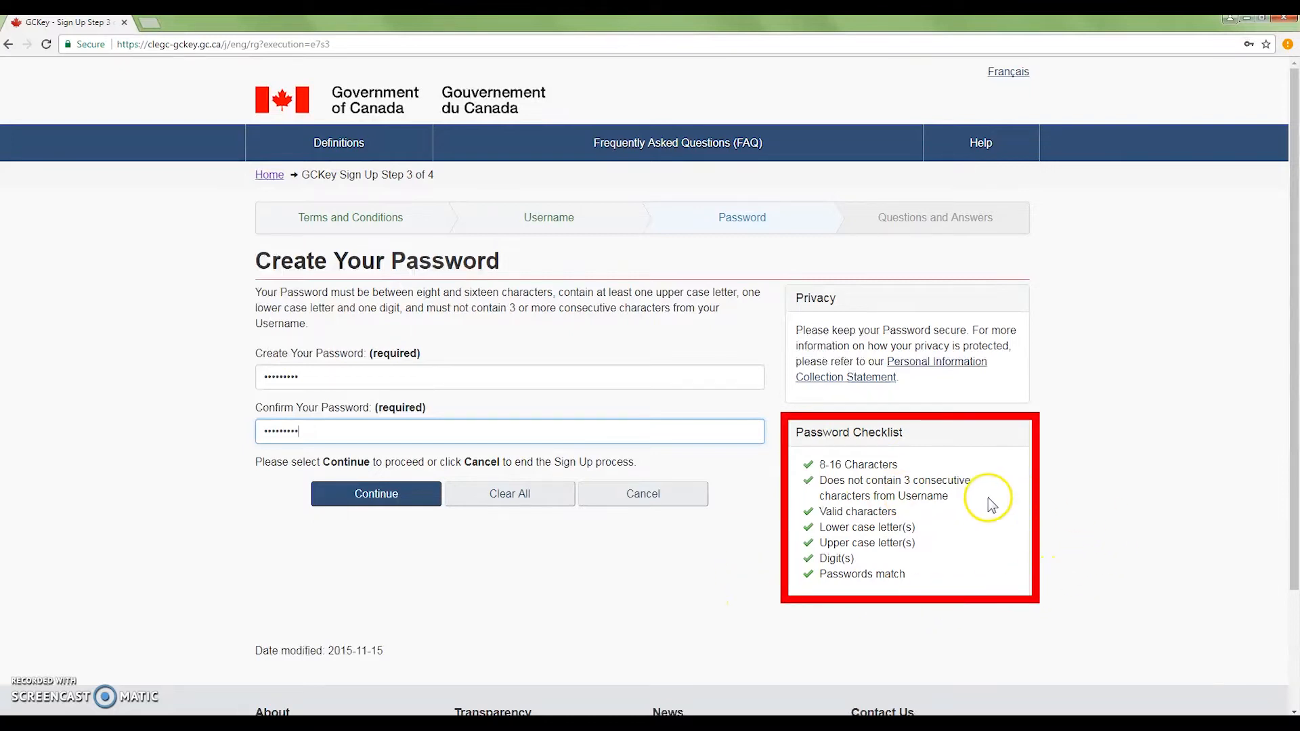
mouse_move(903, 489)
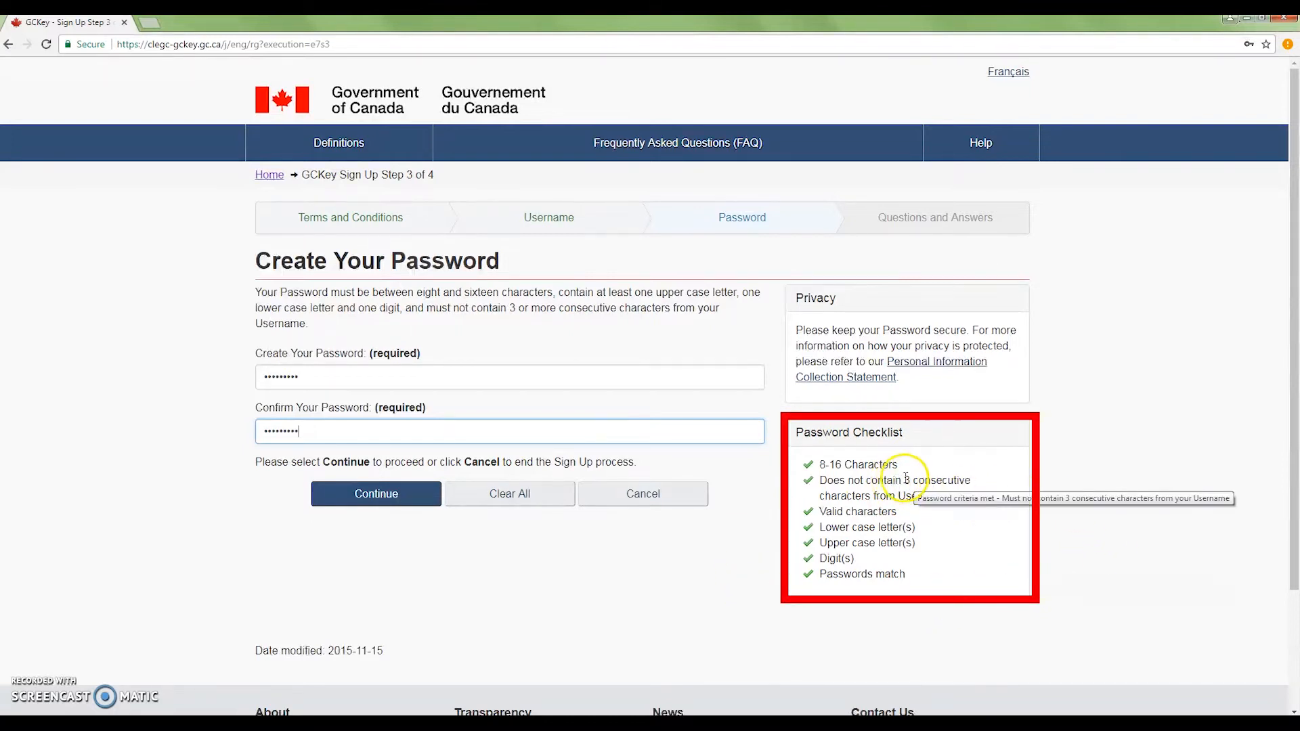
mouse_move(1133, 483)
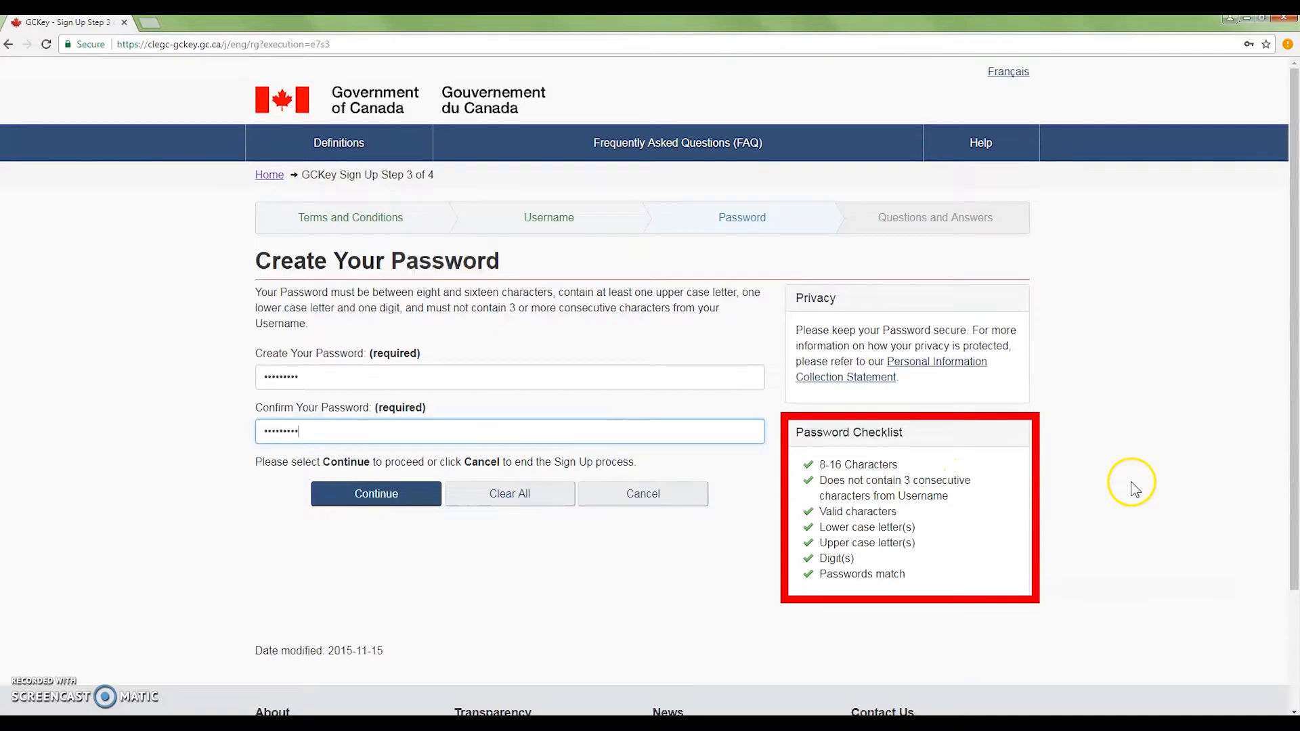
mouse_move(466, 612)
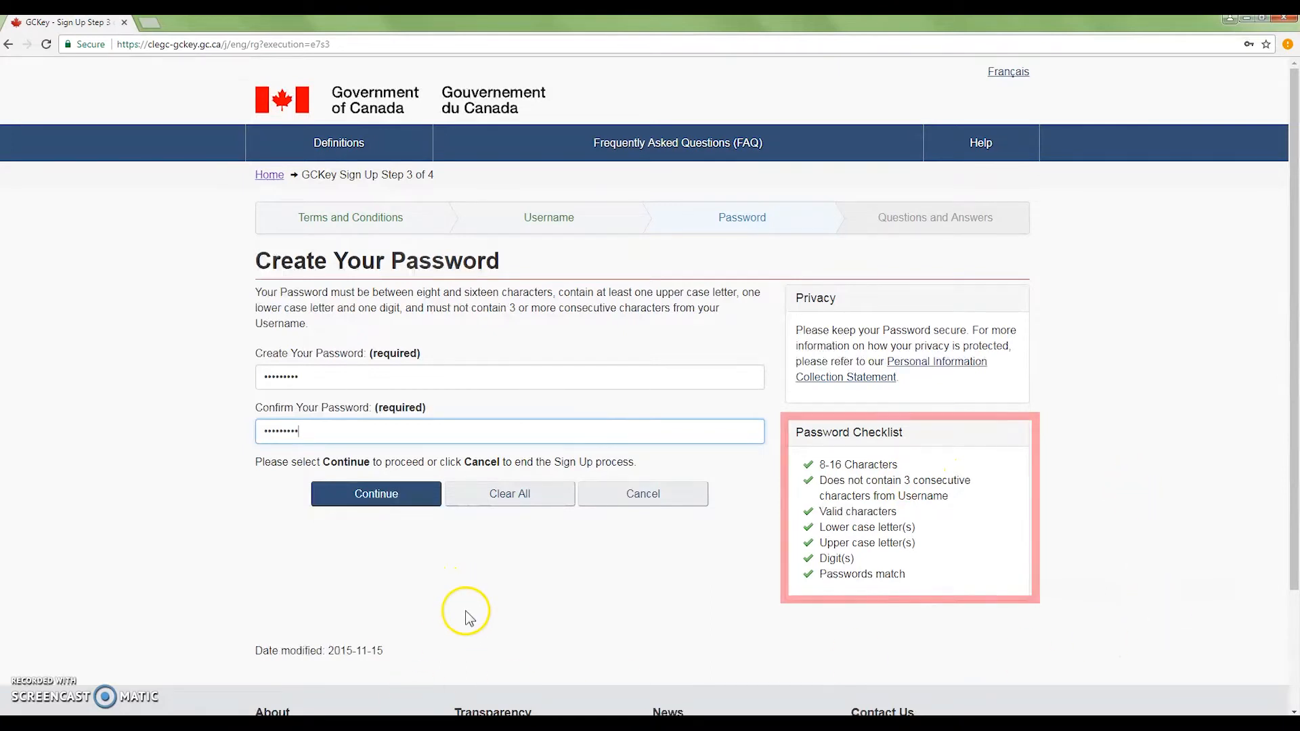
left_click(375, 492)
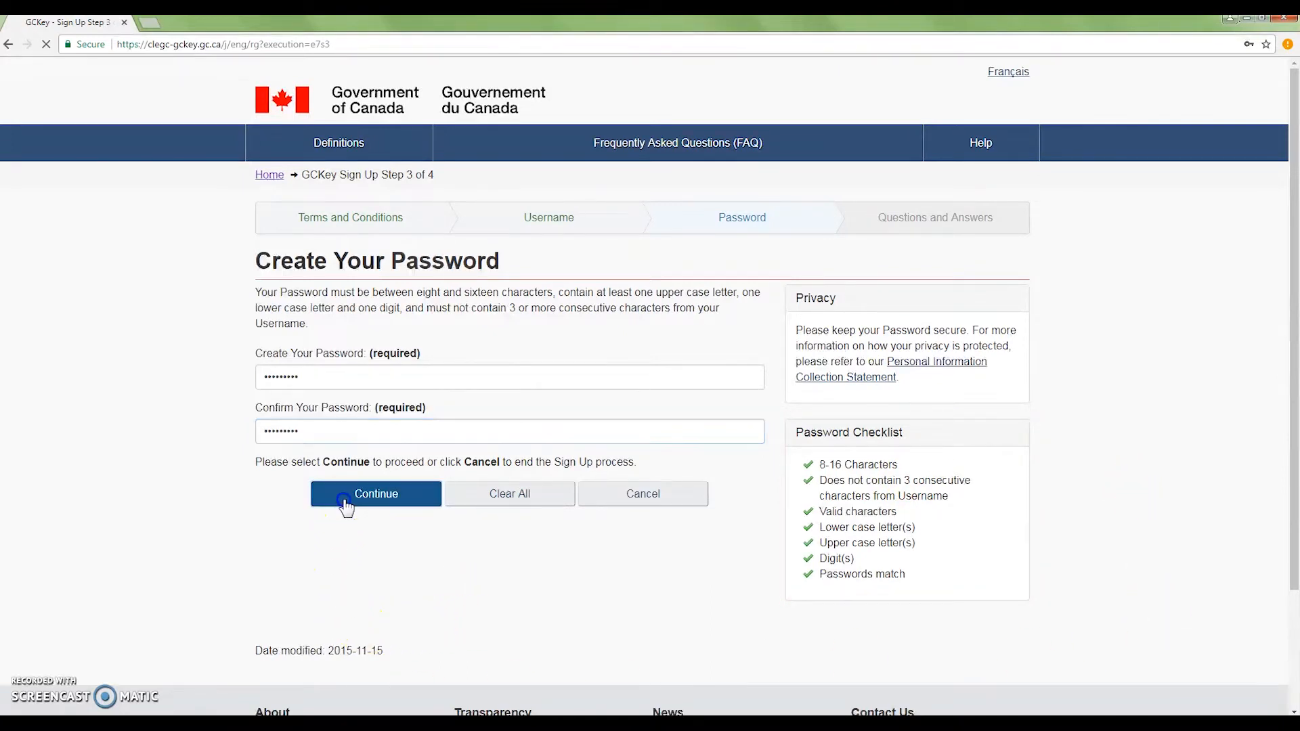
left_click(375, 493)
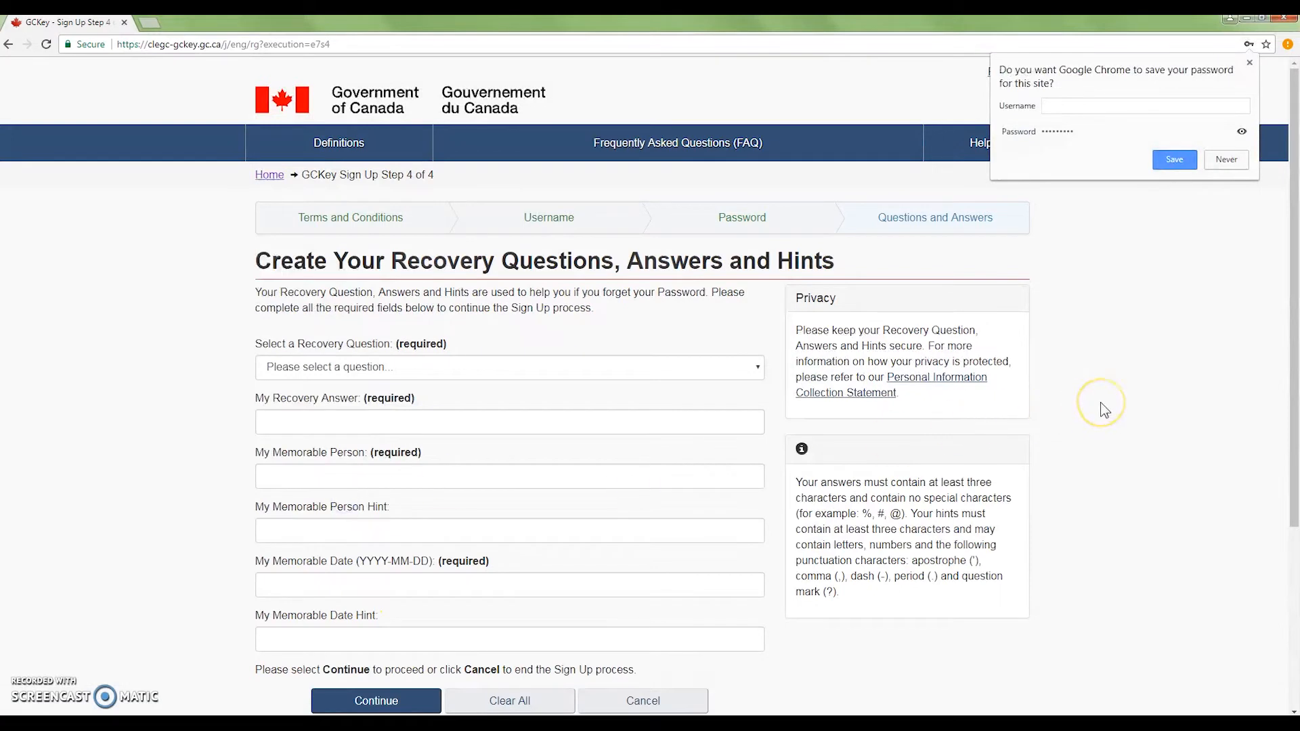
mouse_move(1102, 409)
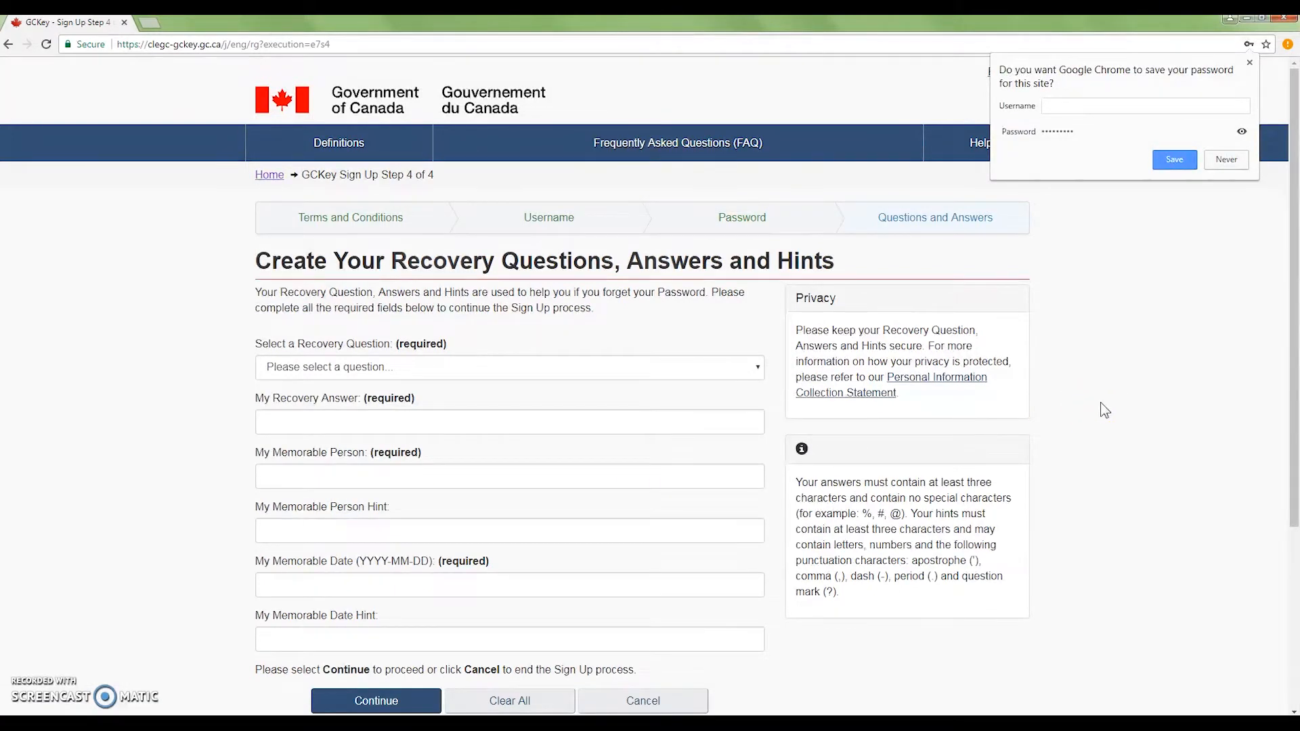
mouse_move(1133, 437)
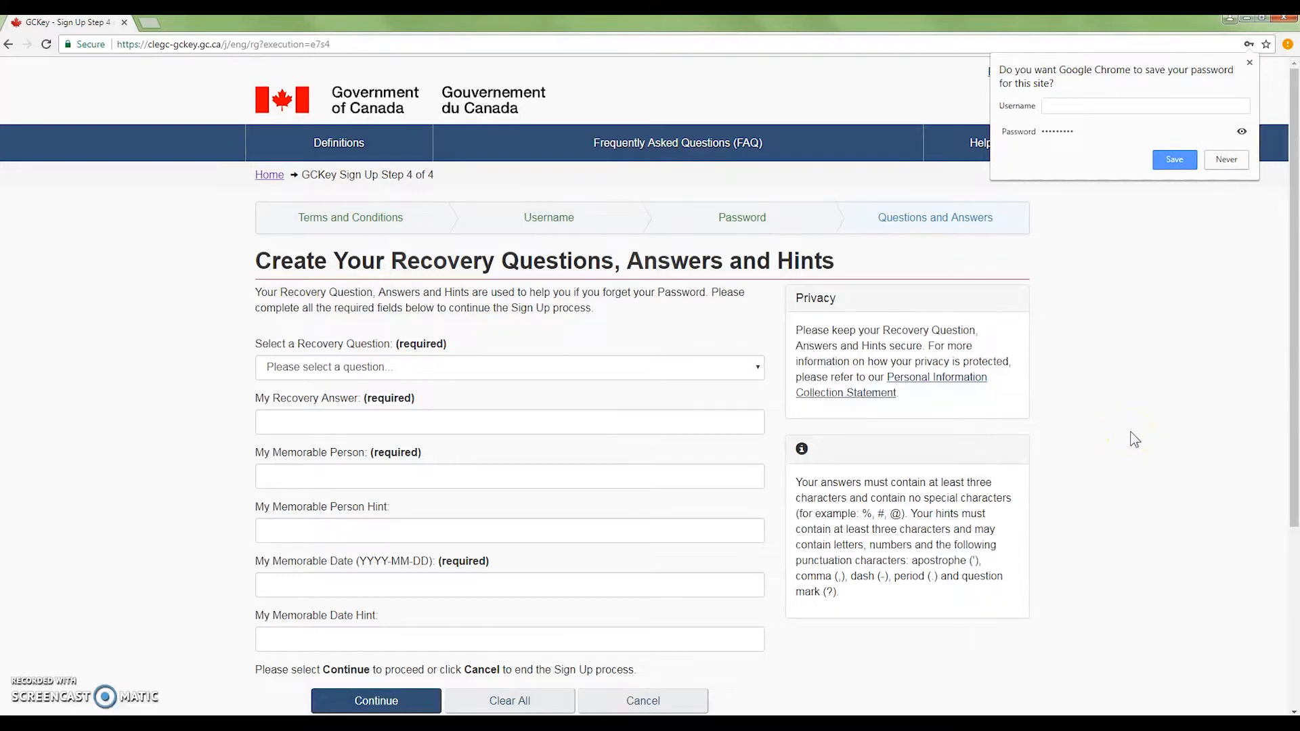
left_click(505, 367)
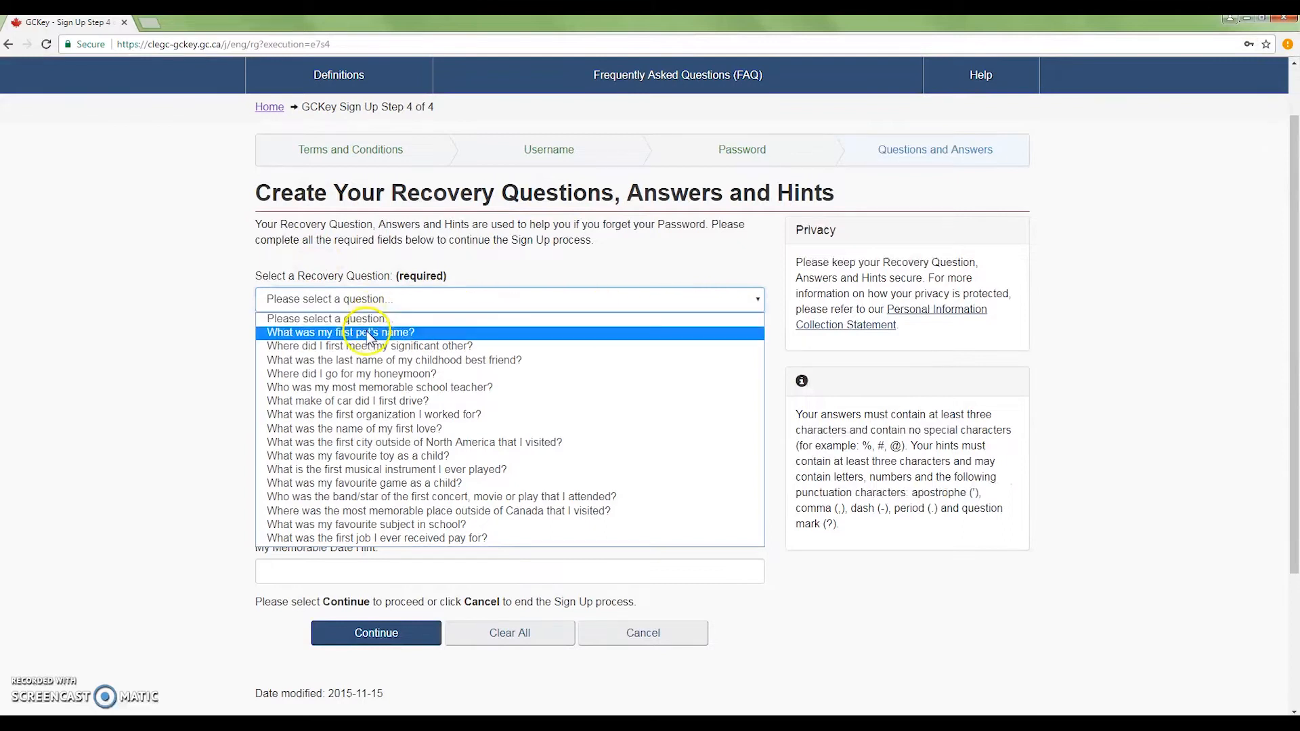
left_click(339, 333)
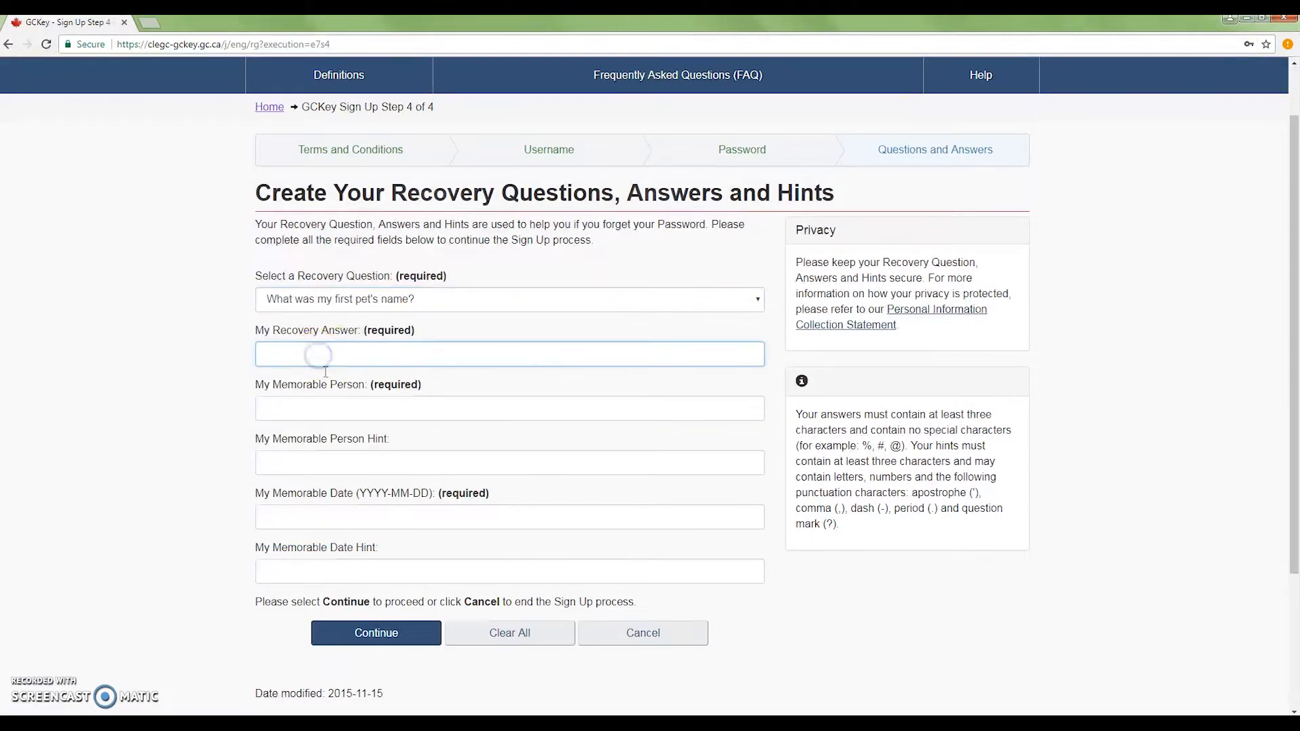
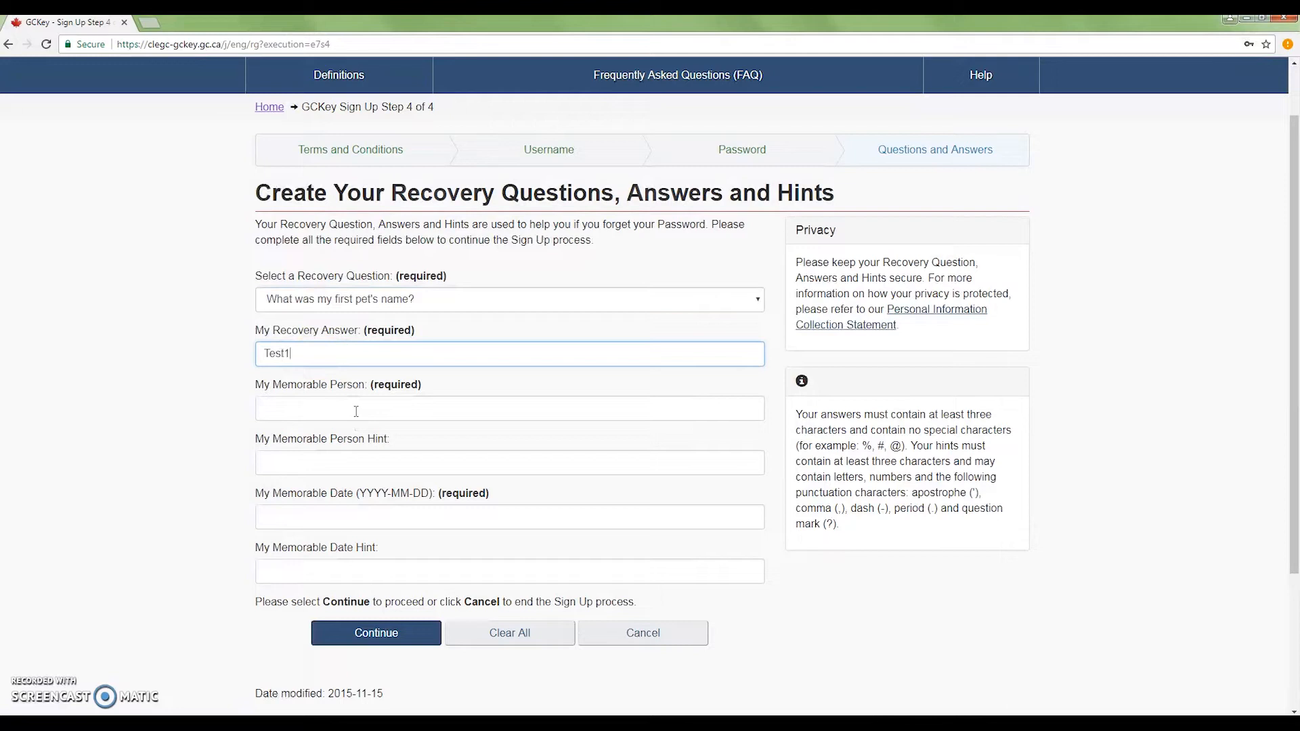
left_click(379, 408)
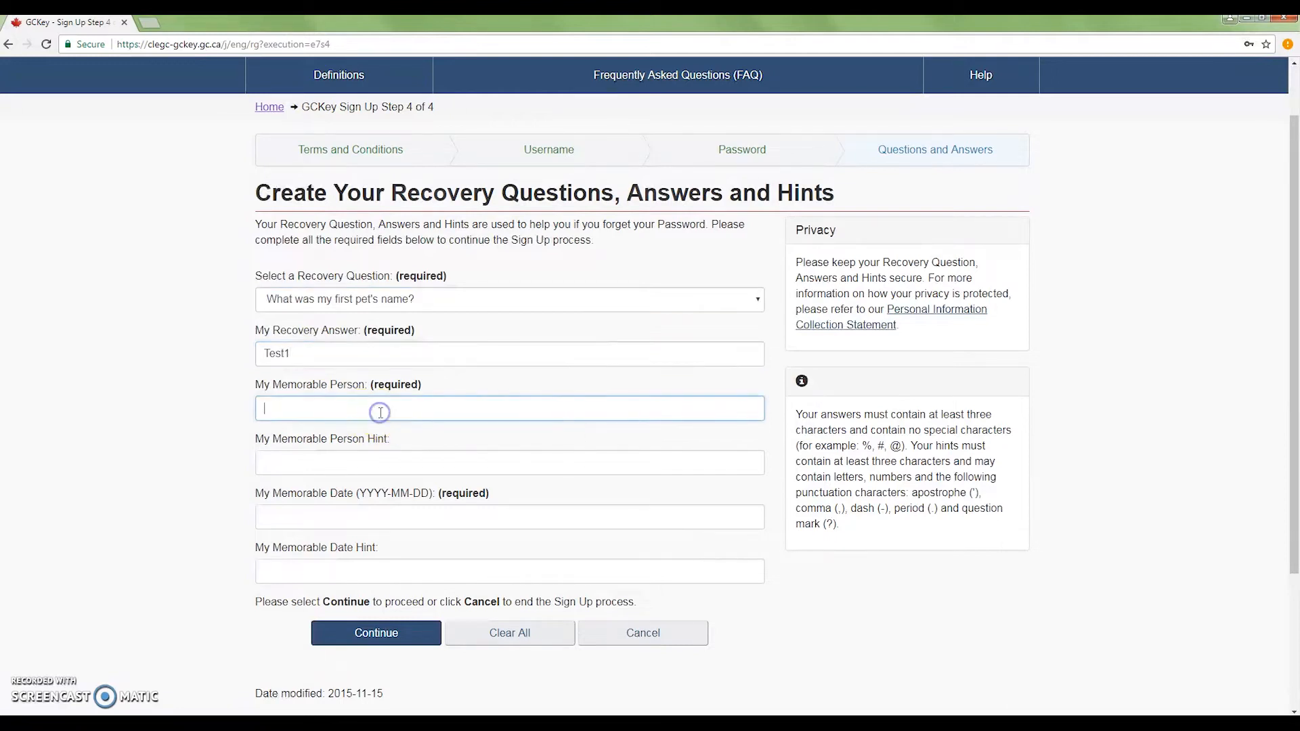
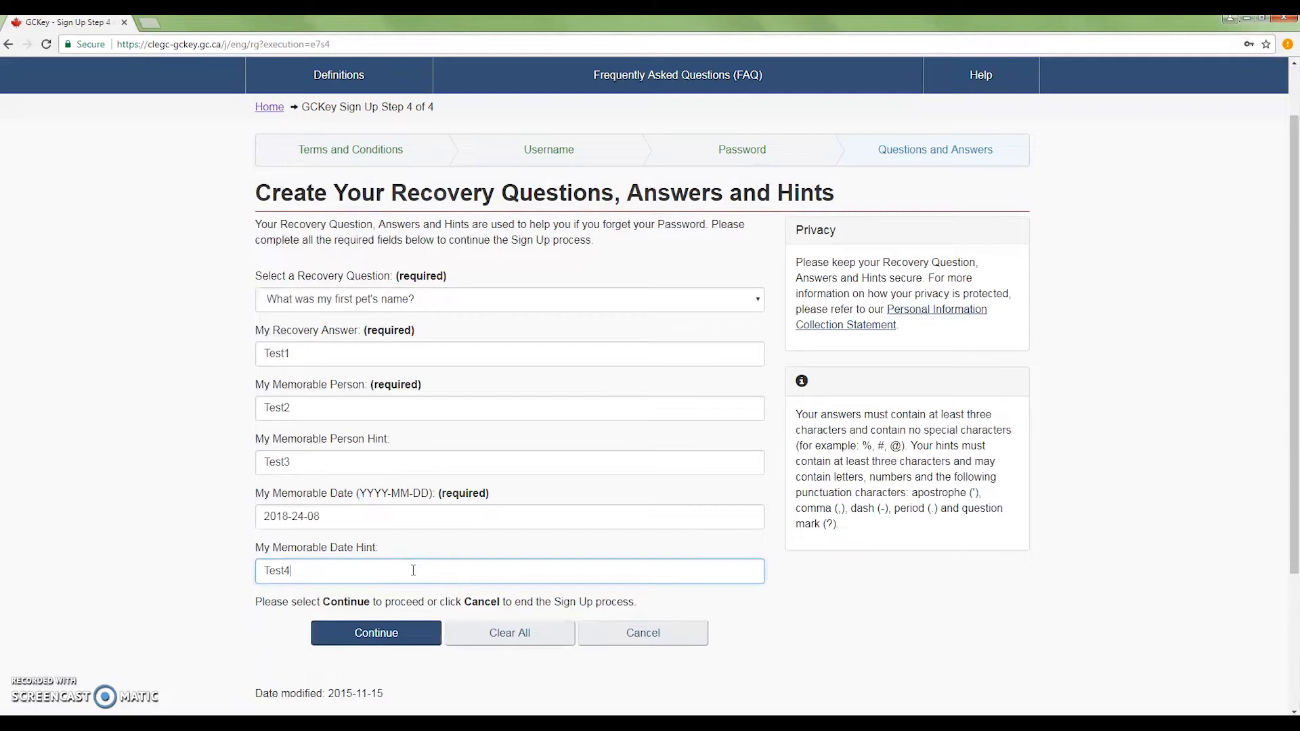
Step: Complete GCKey sign-up and accept the immigration site's terms to reach the Create an account form
left_click(375, 632)
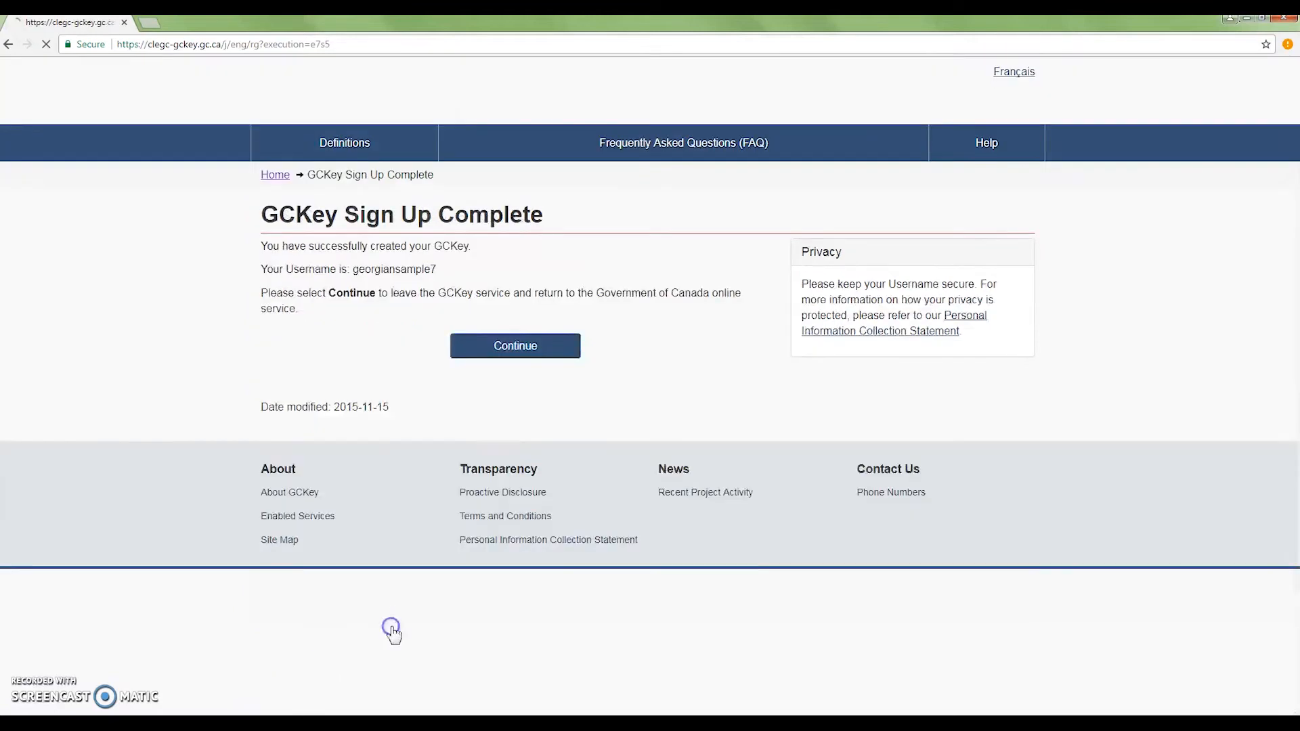
mouse_move(575, 239)
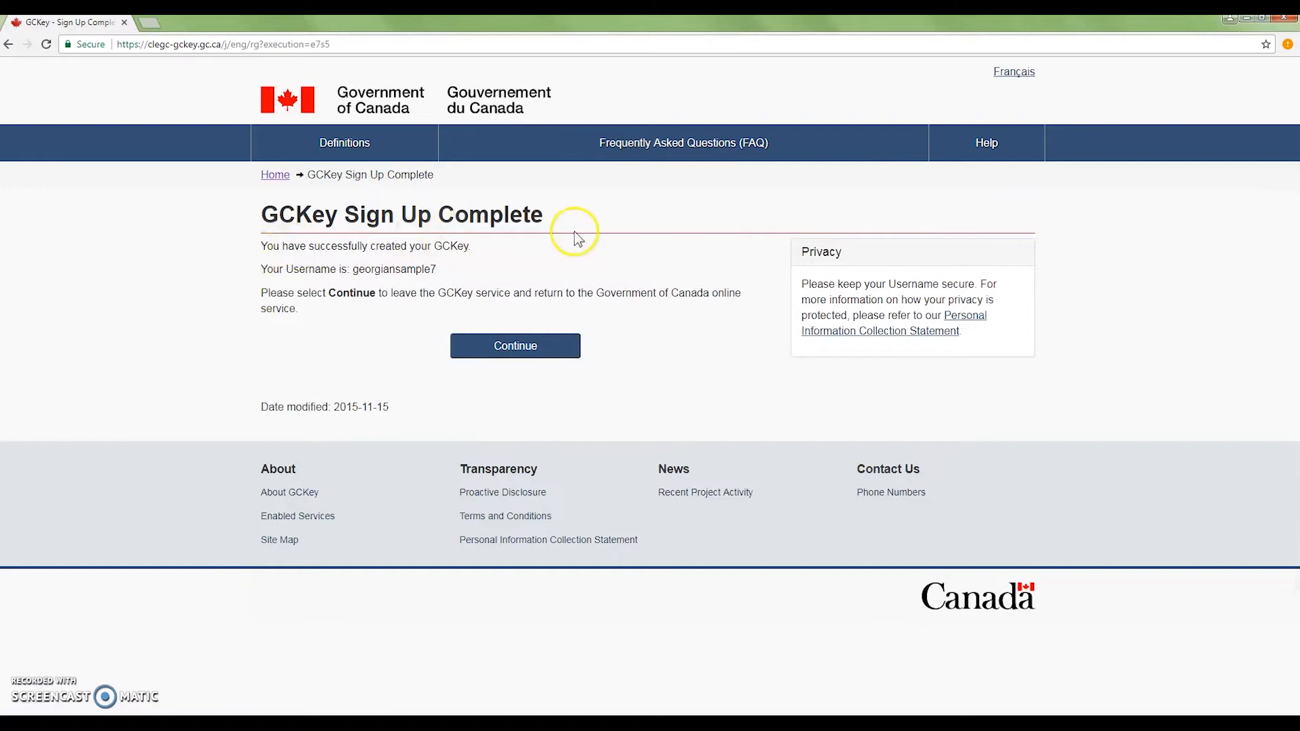
mouse_move(686, 334)
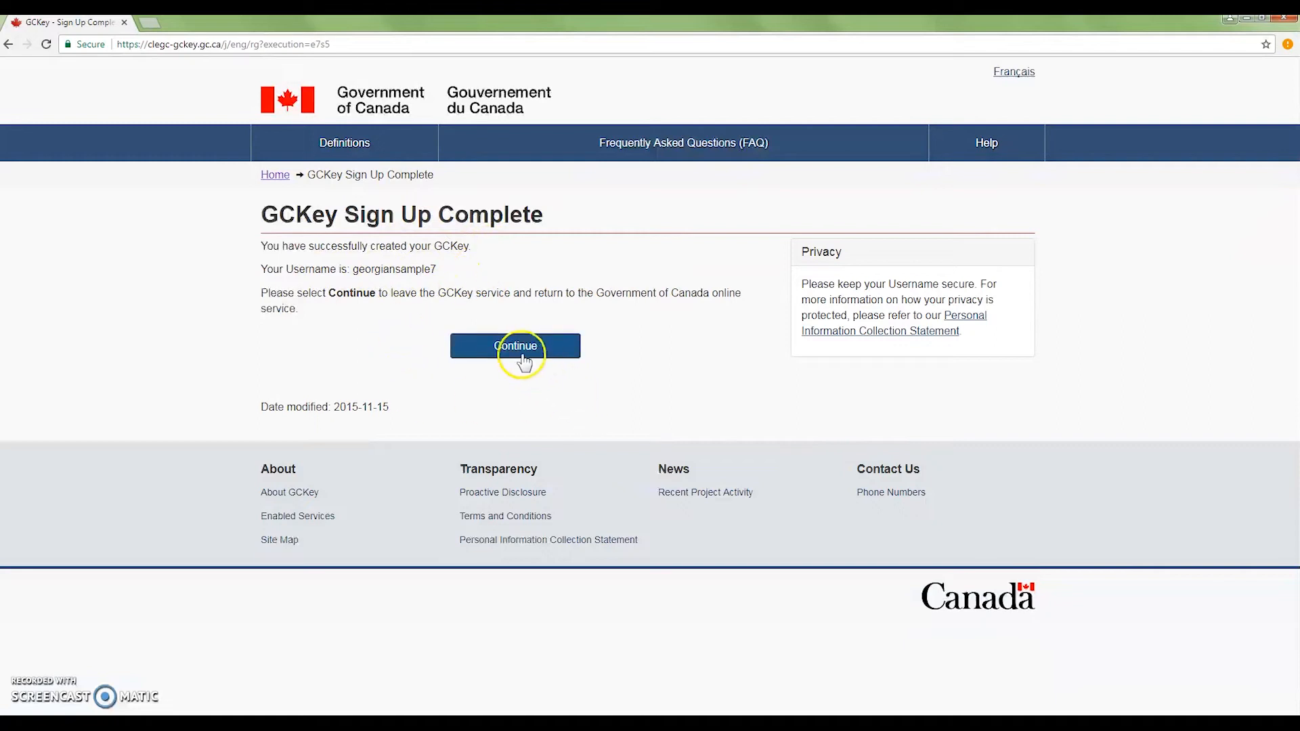
left_click(514, 345)
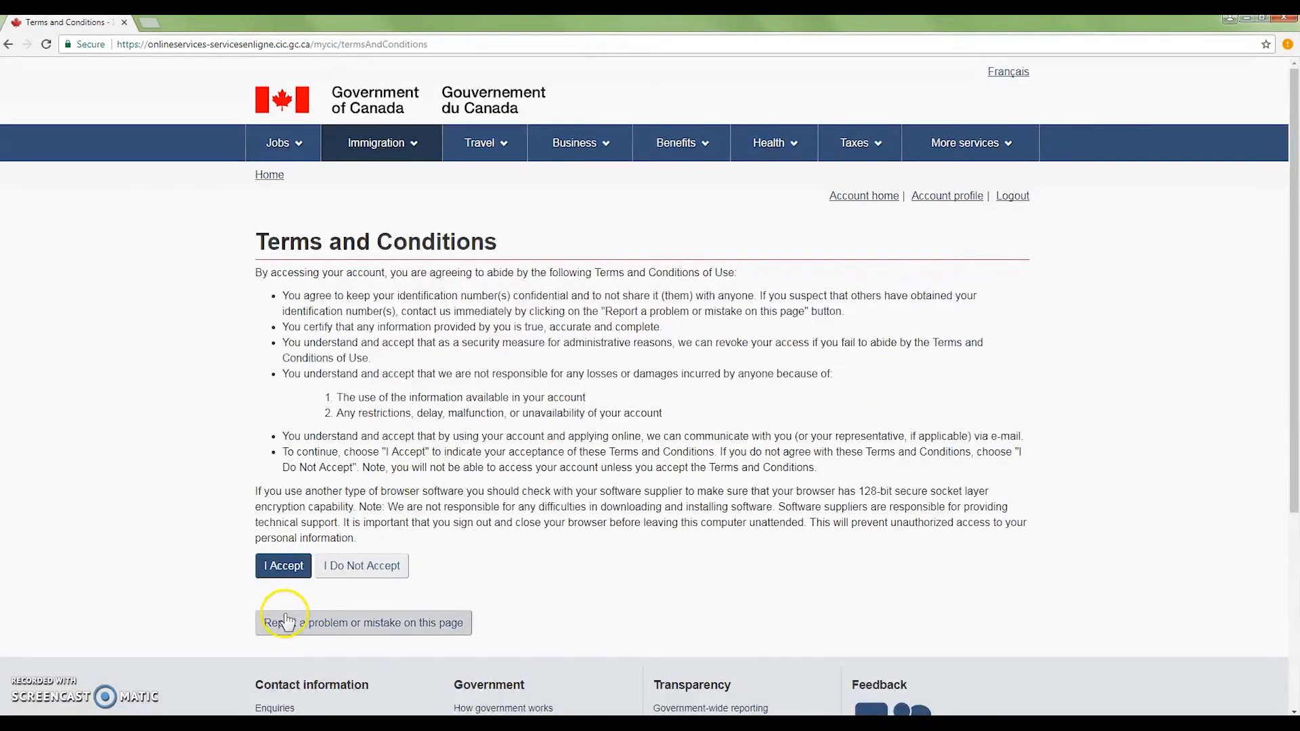
left_click(283, 566)
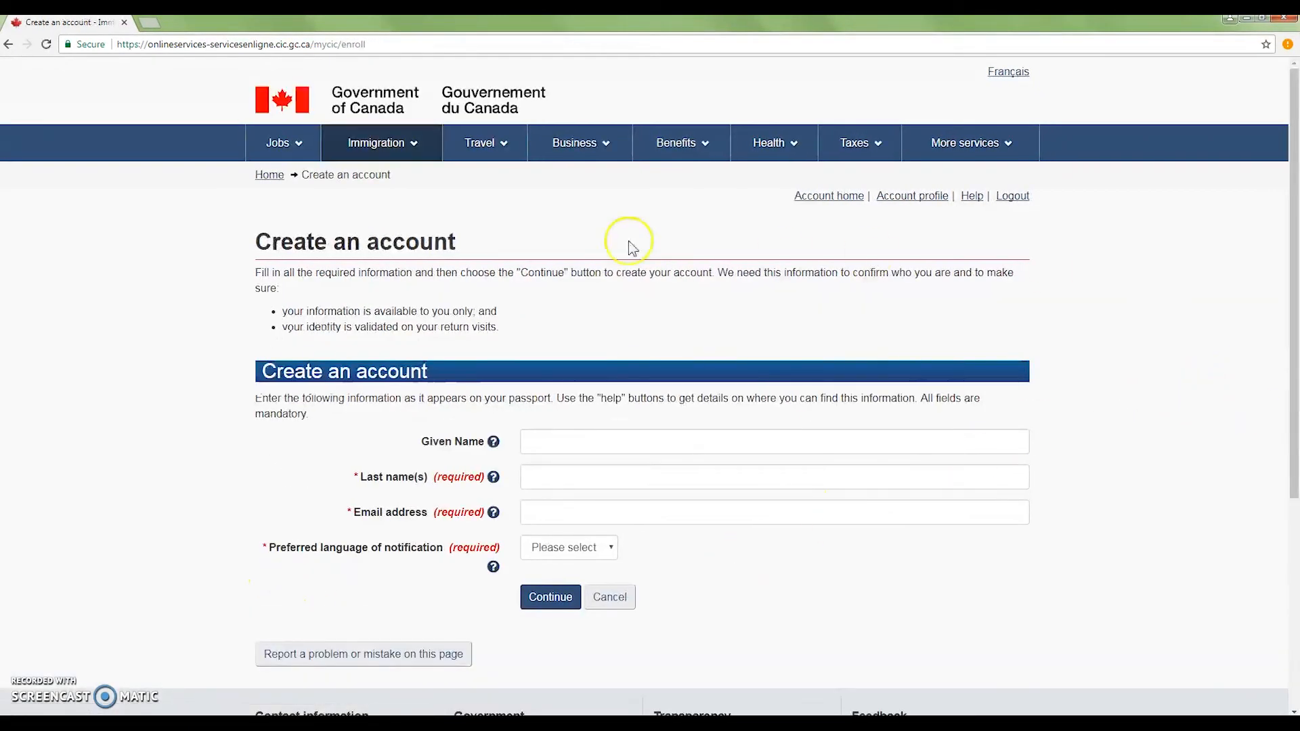
mouse_move(1188, 557)
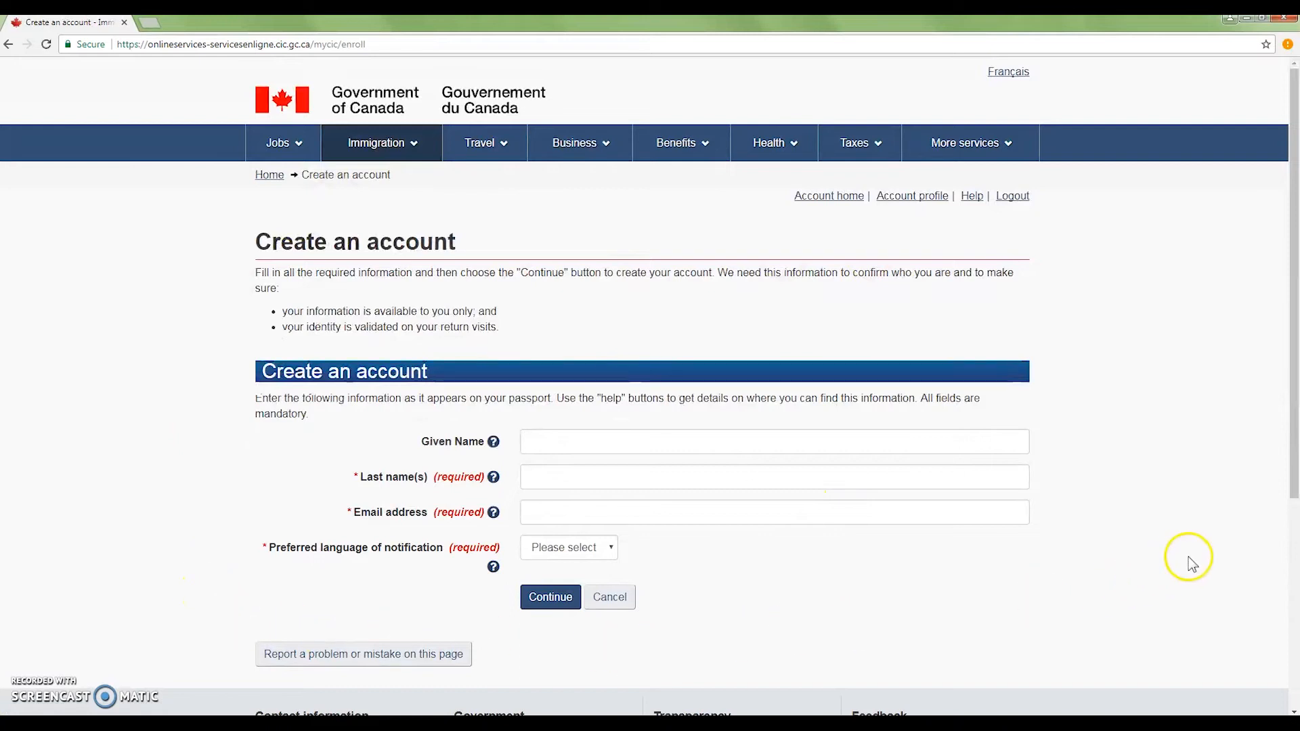
mouse_move(1152, 567)
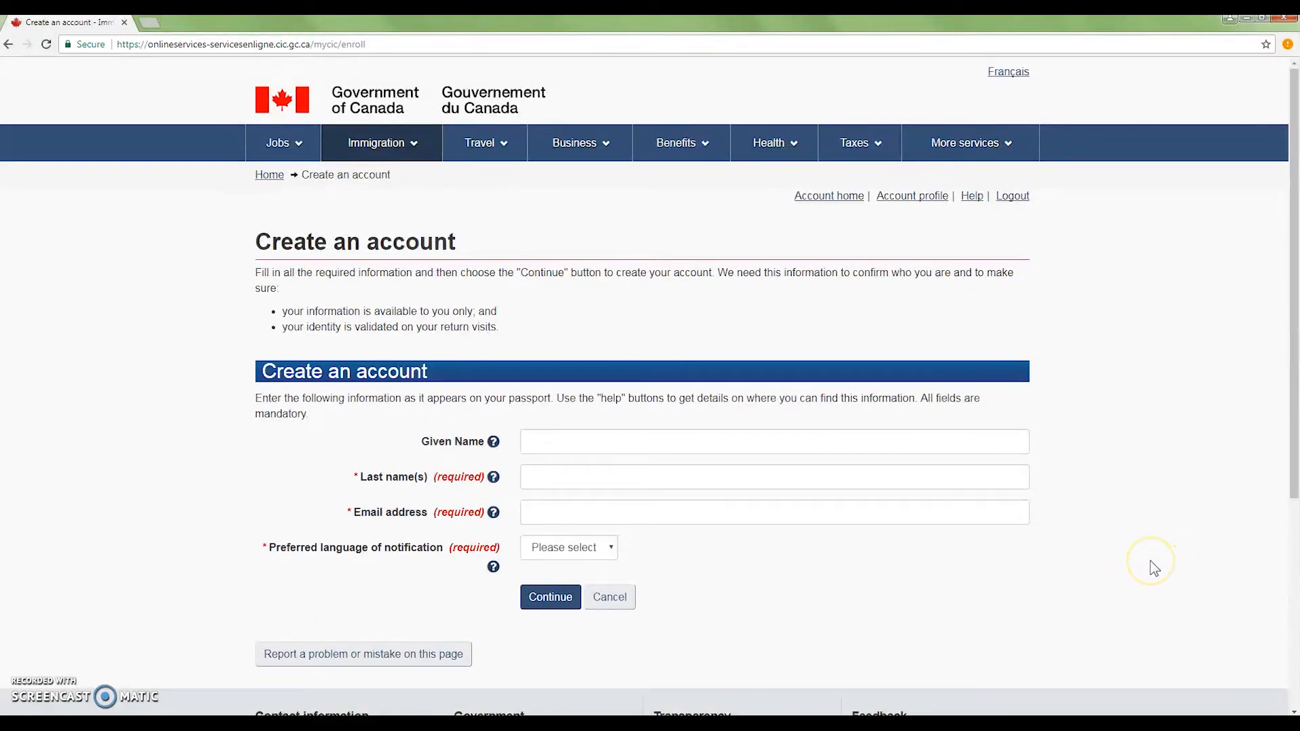
mouse_move(554, 327)
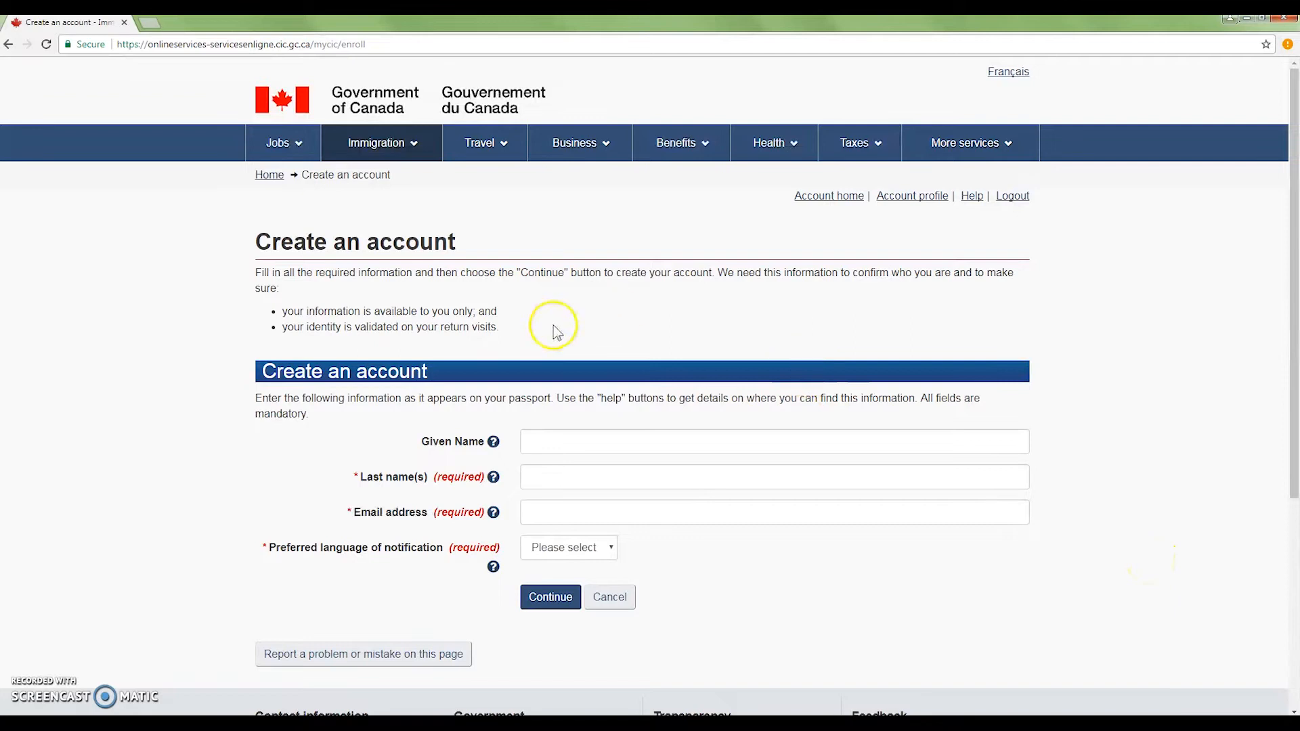
type("Seg")
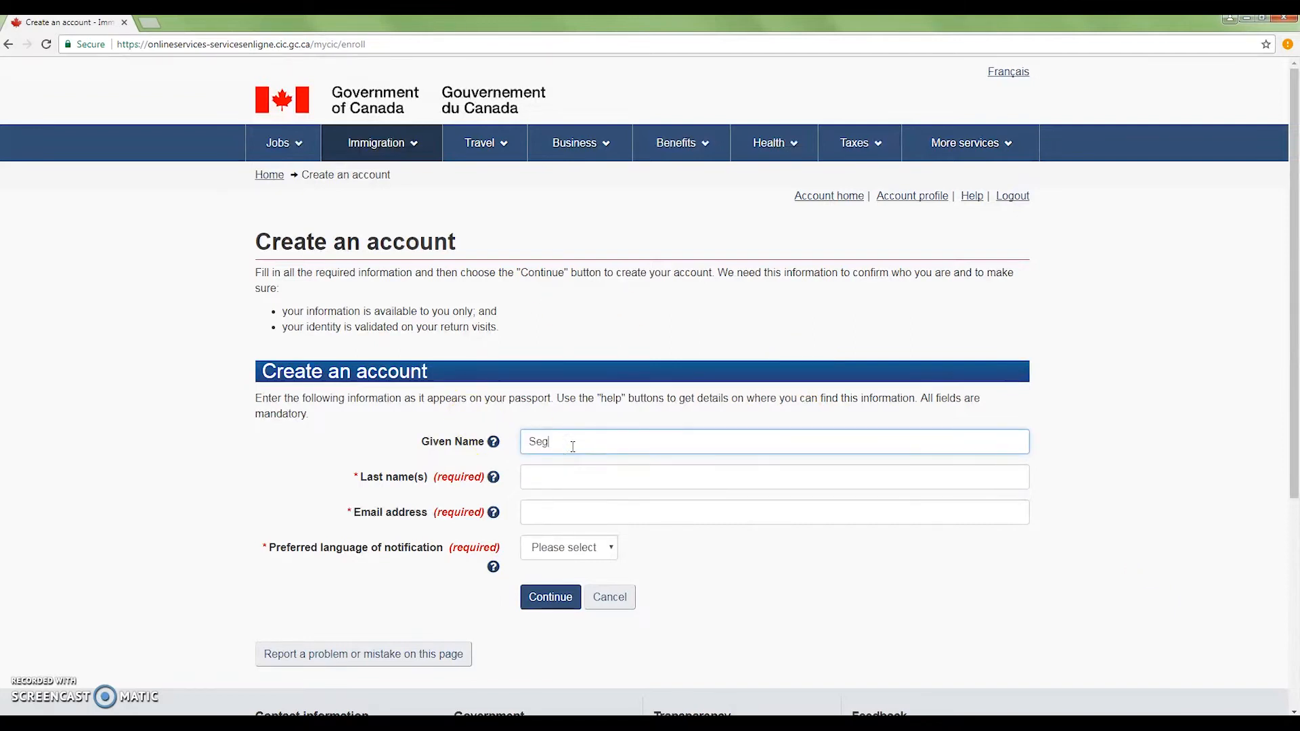
left_click(773, 476)
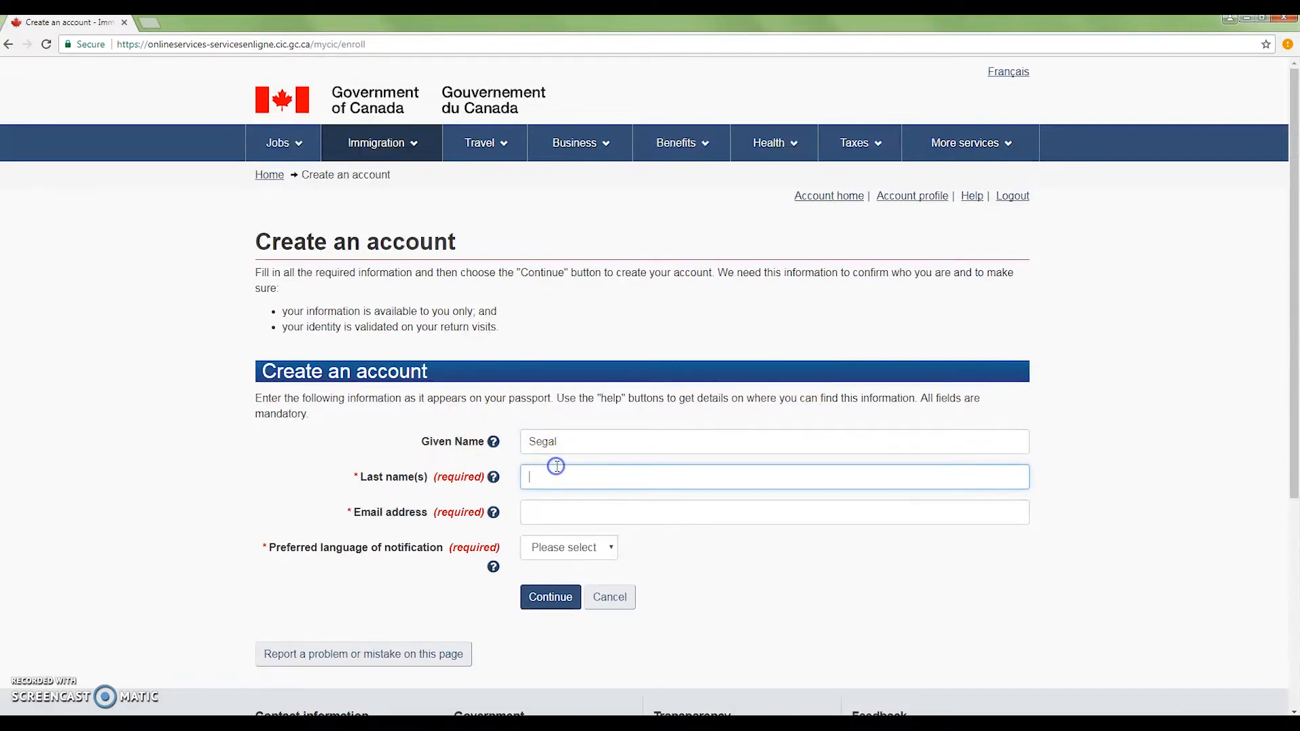
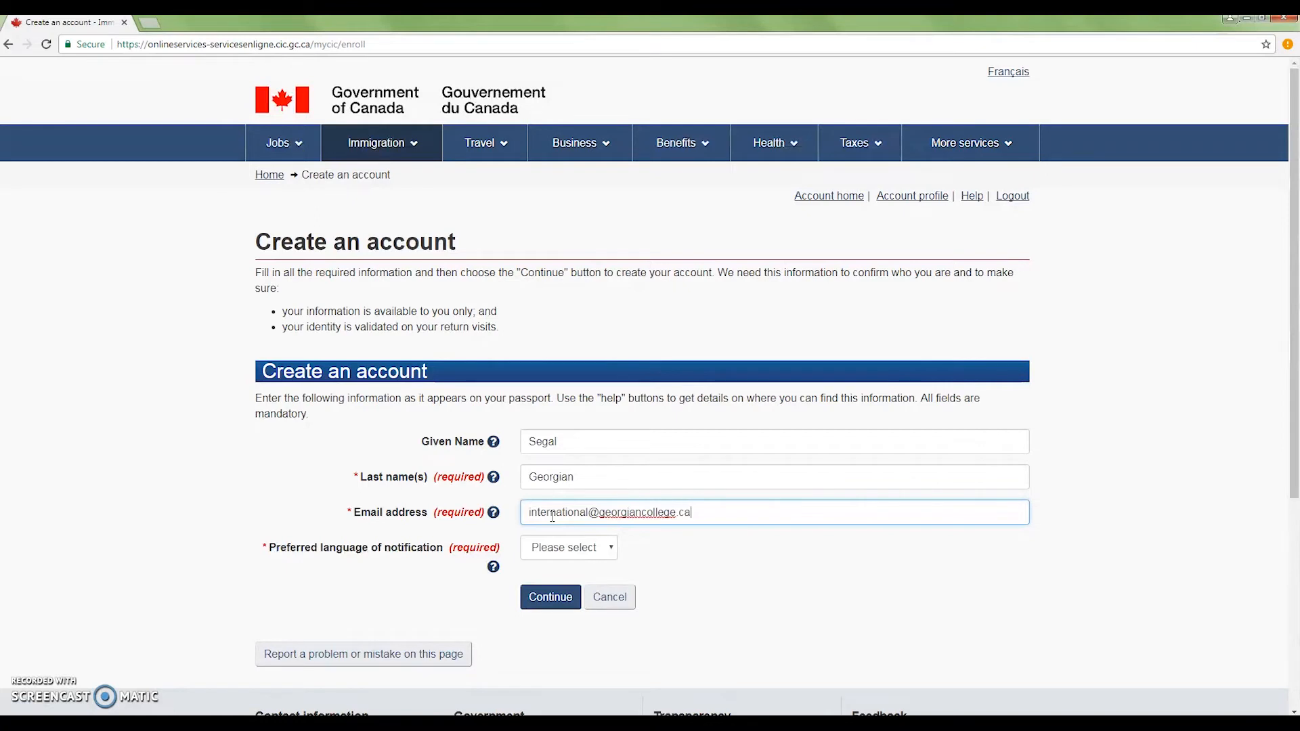
Step: Choose English as notification language and submit the account profile
left_click(569, 547)
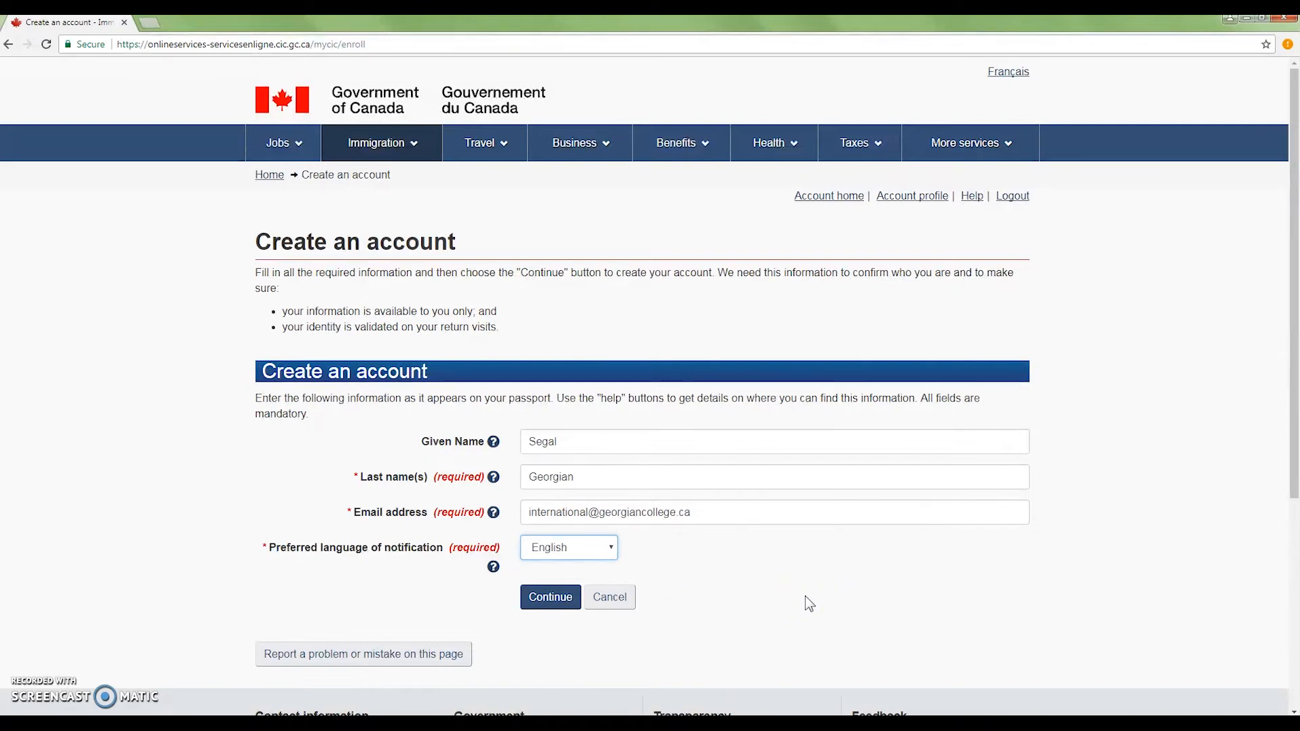
mouse_move(523, 535)
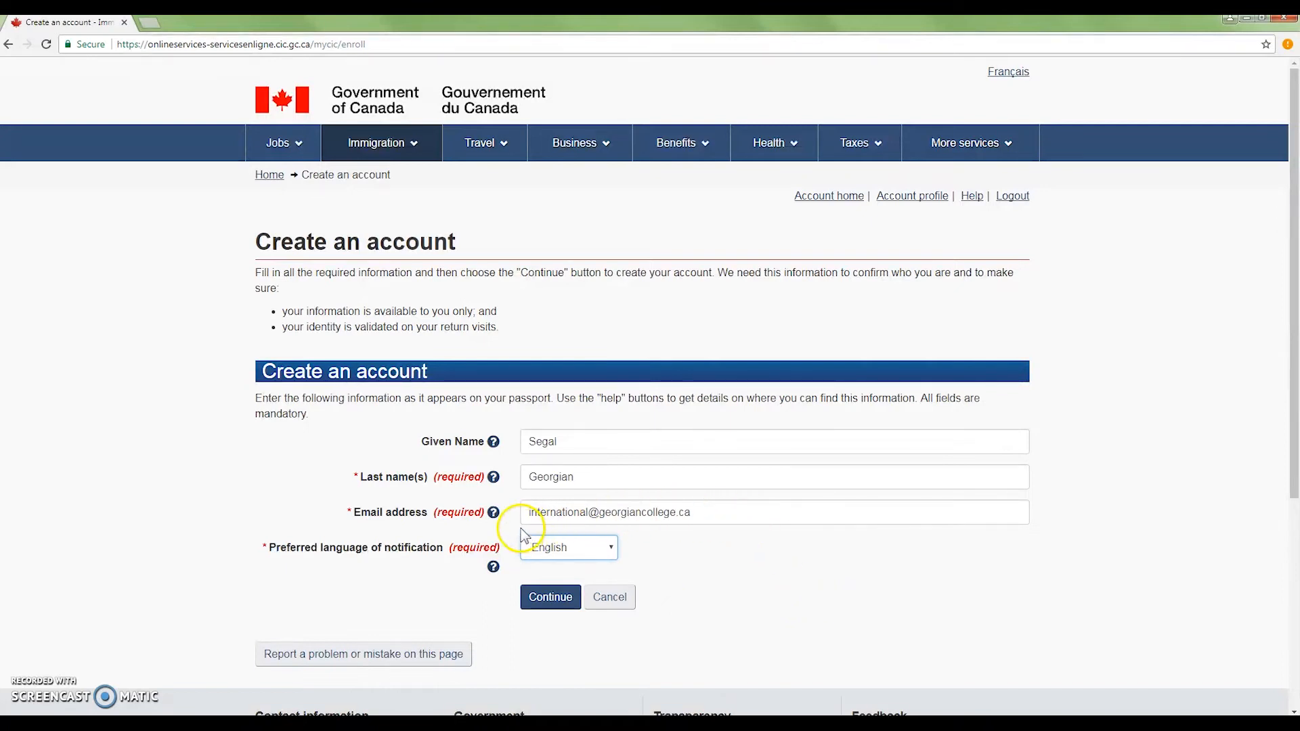
mouse_move(612, 445)
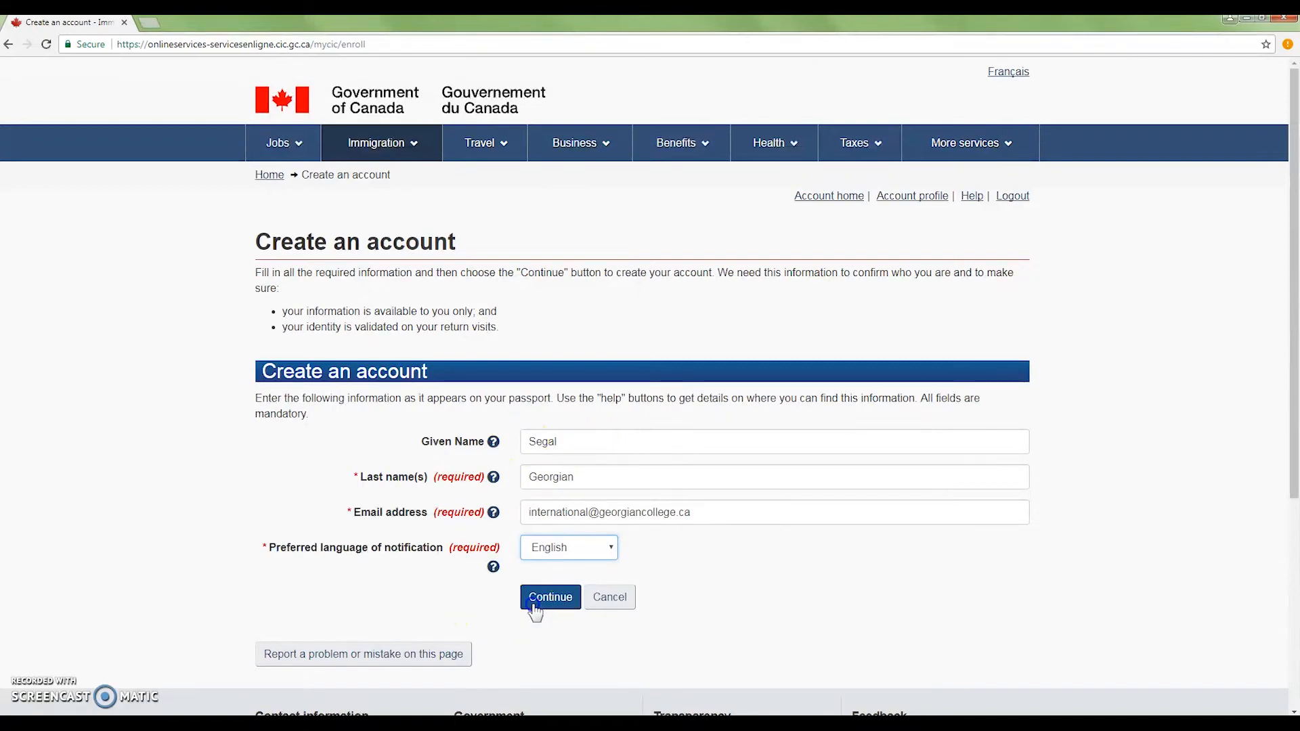
left_click(549, 597)
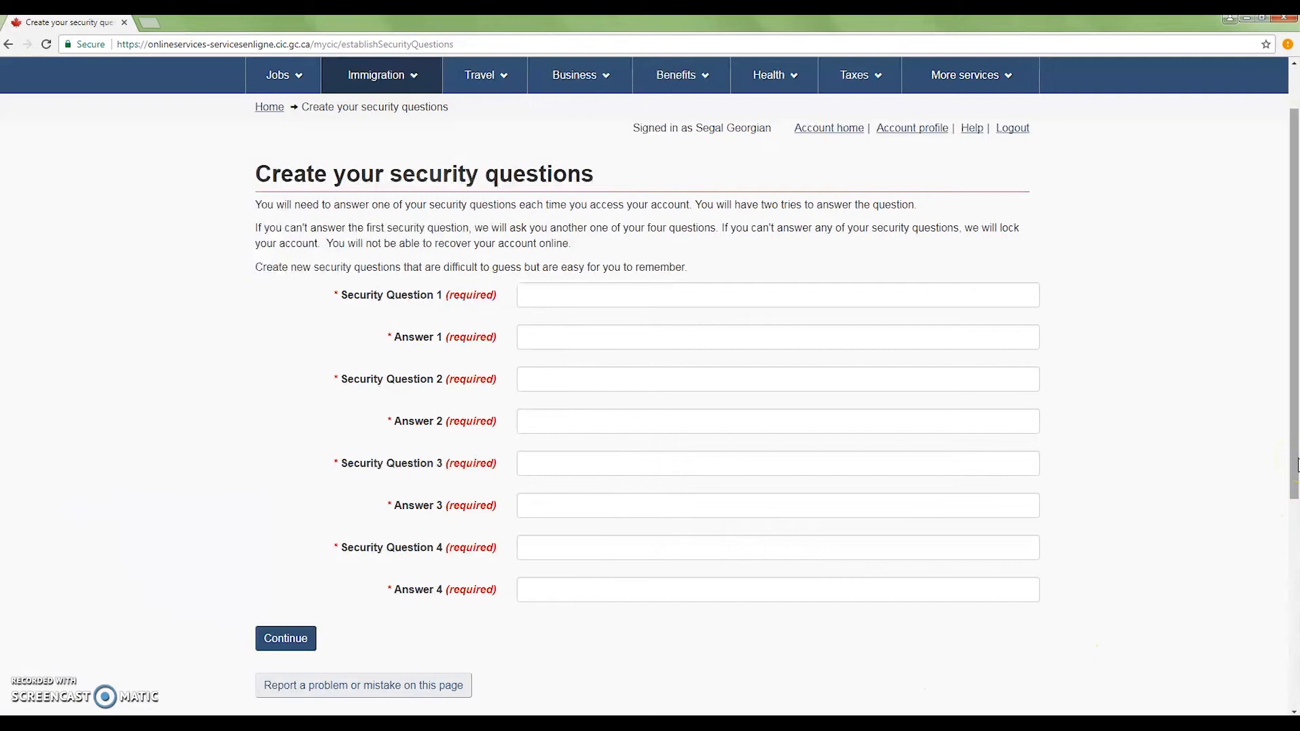
mouse_move(551, 245)
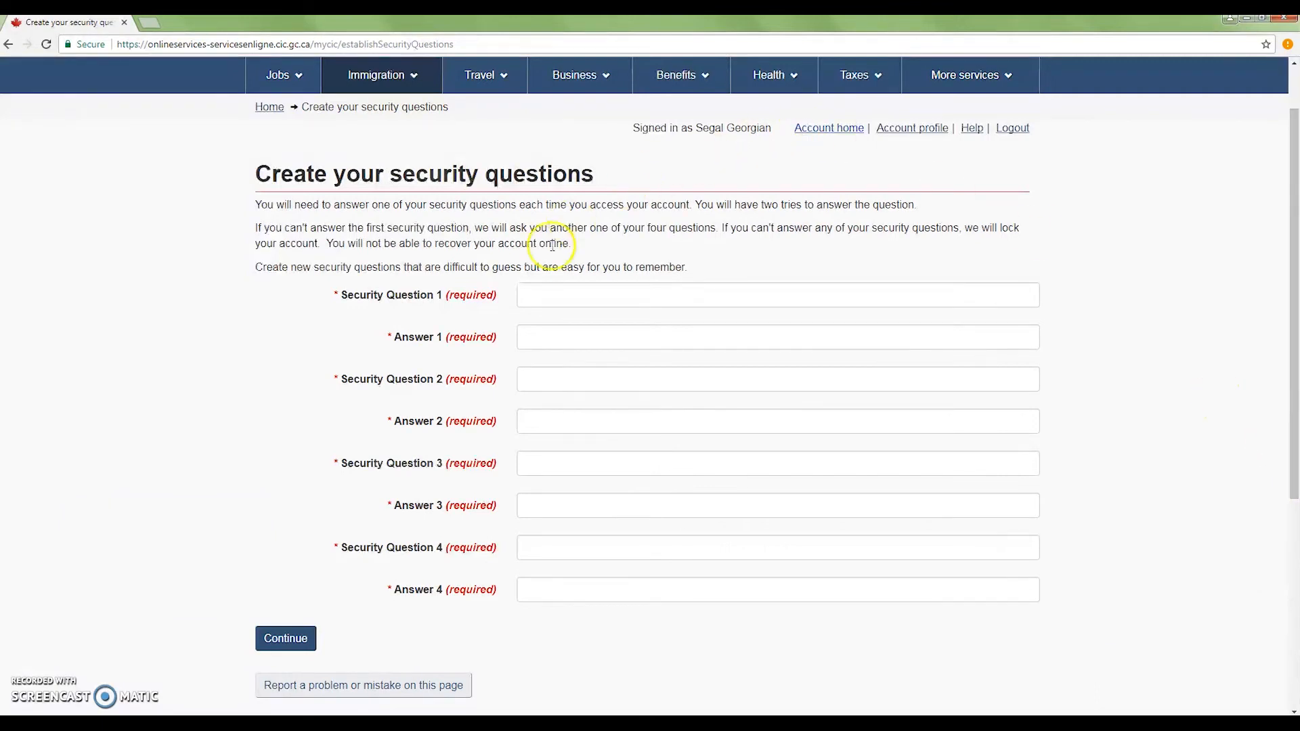
type("W")
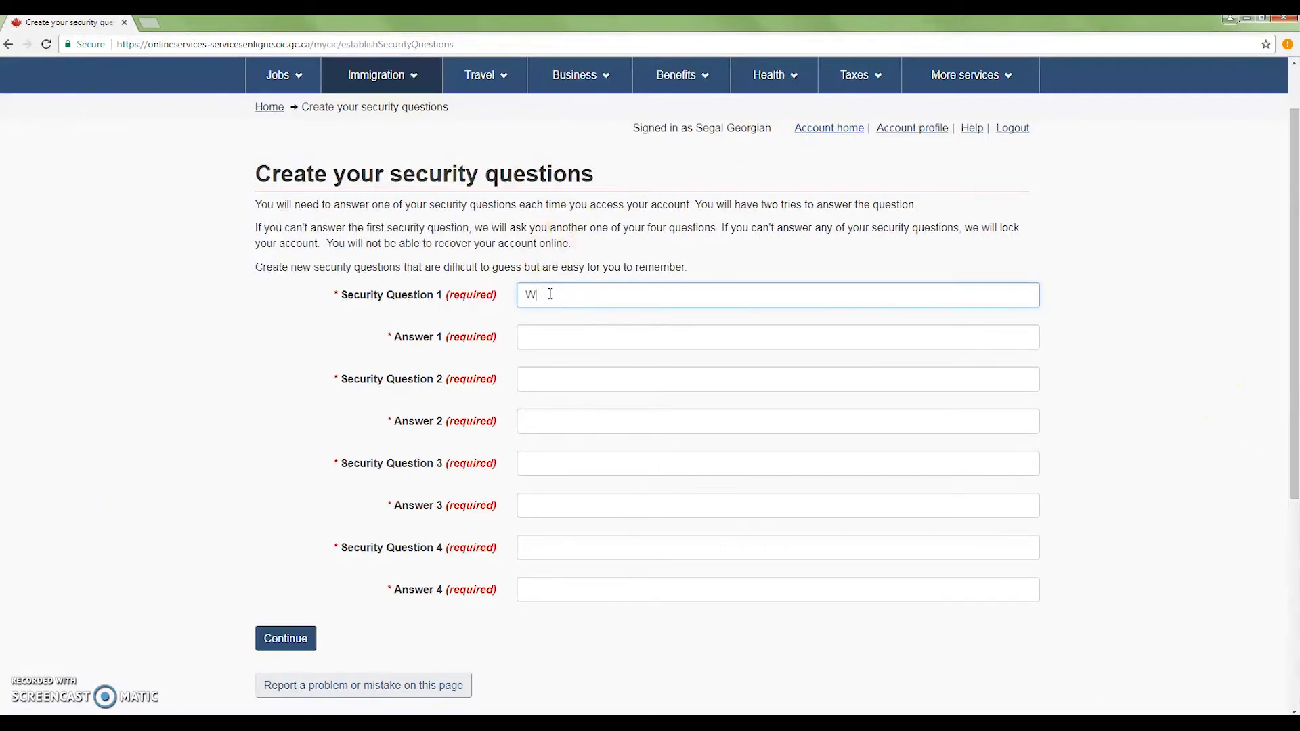
type("hat is your")
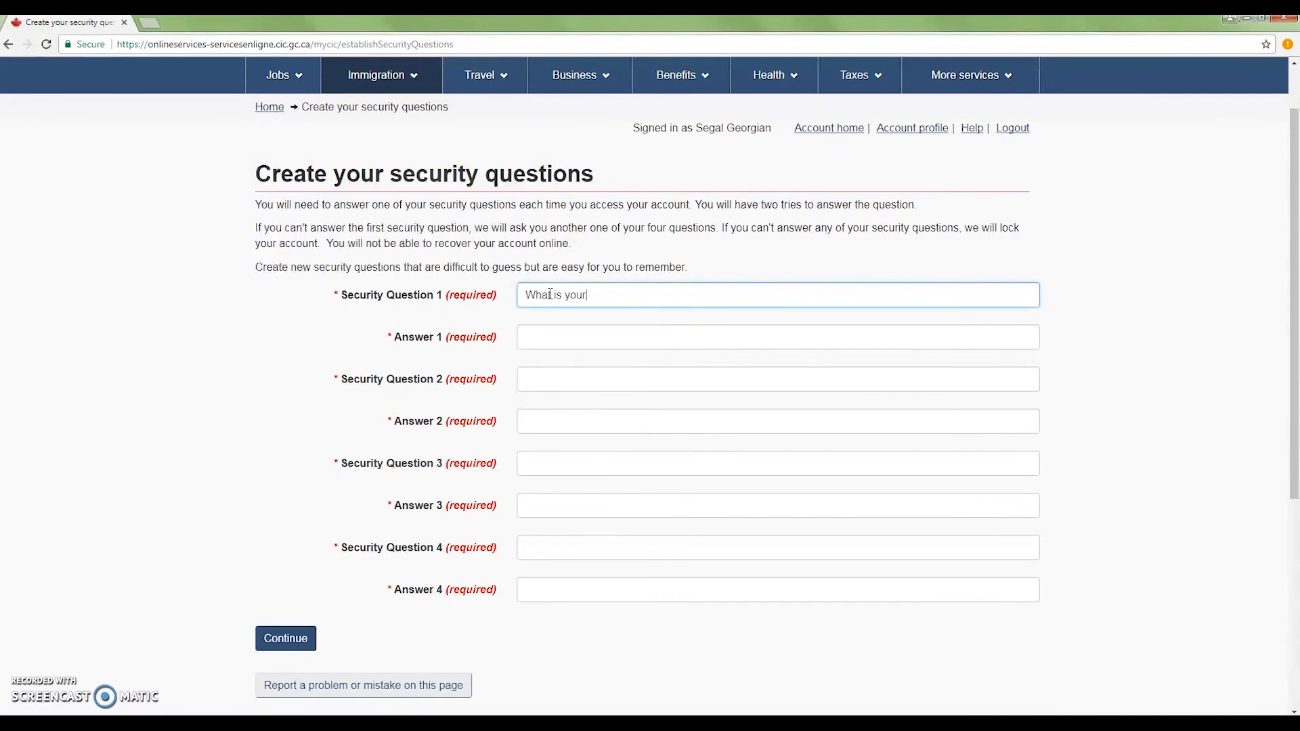
type("favourite col")
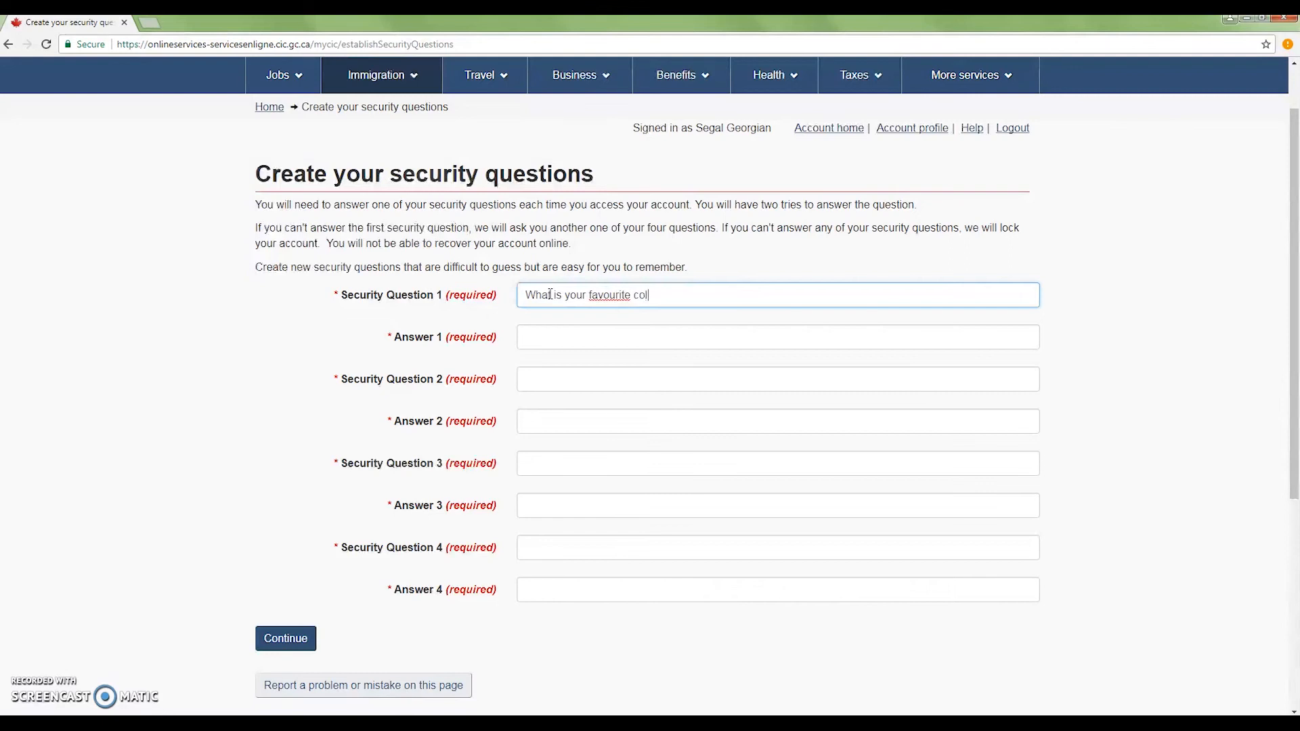
left_click(778, 337)
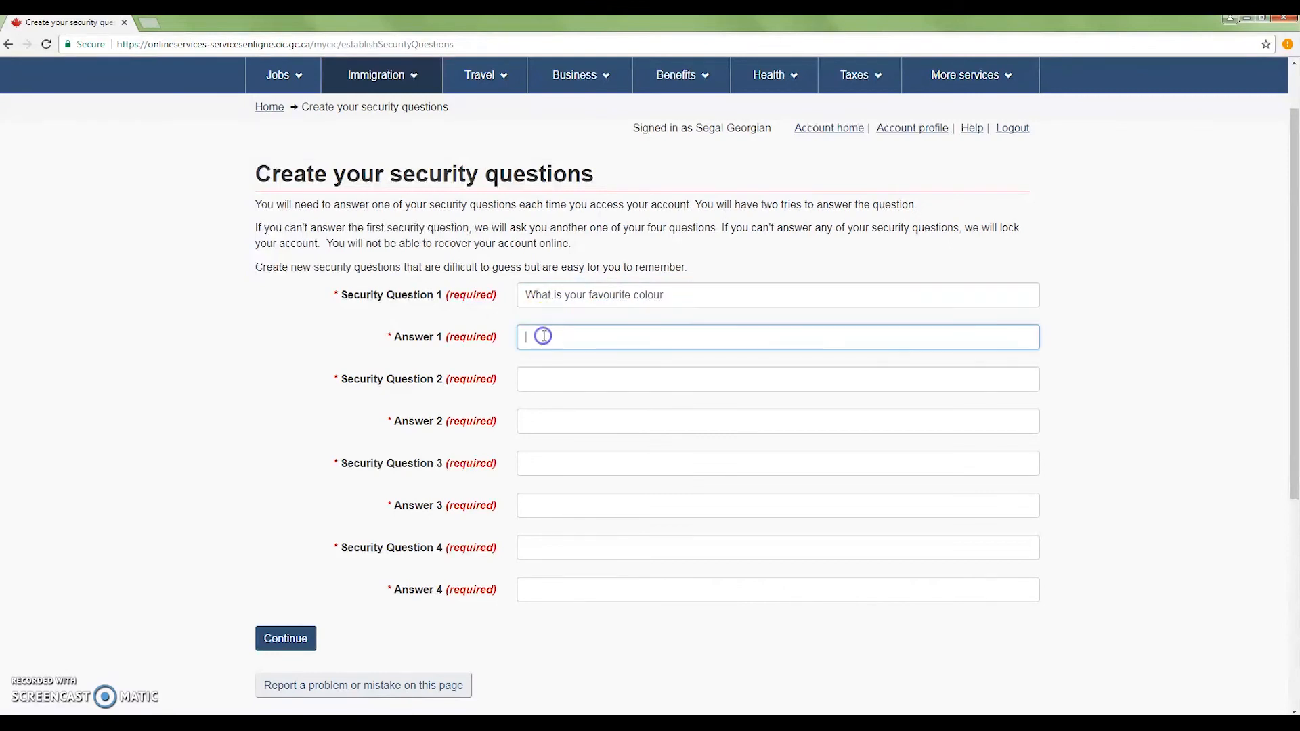
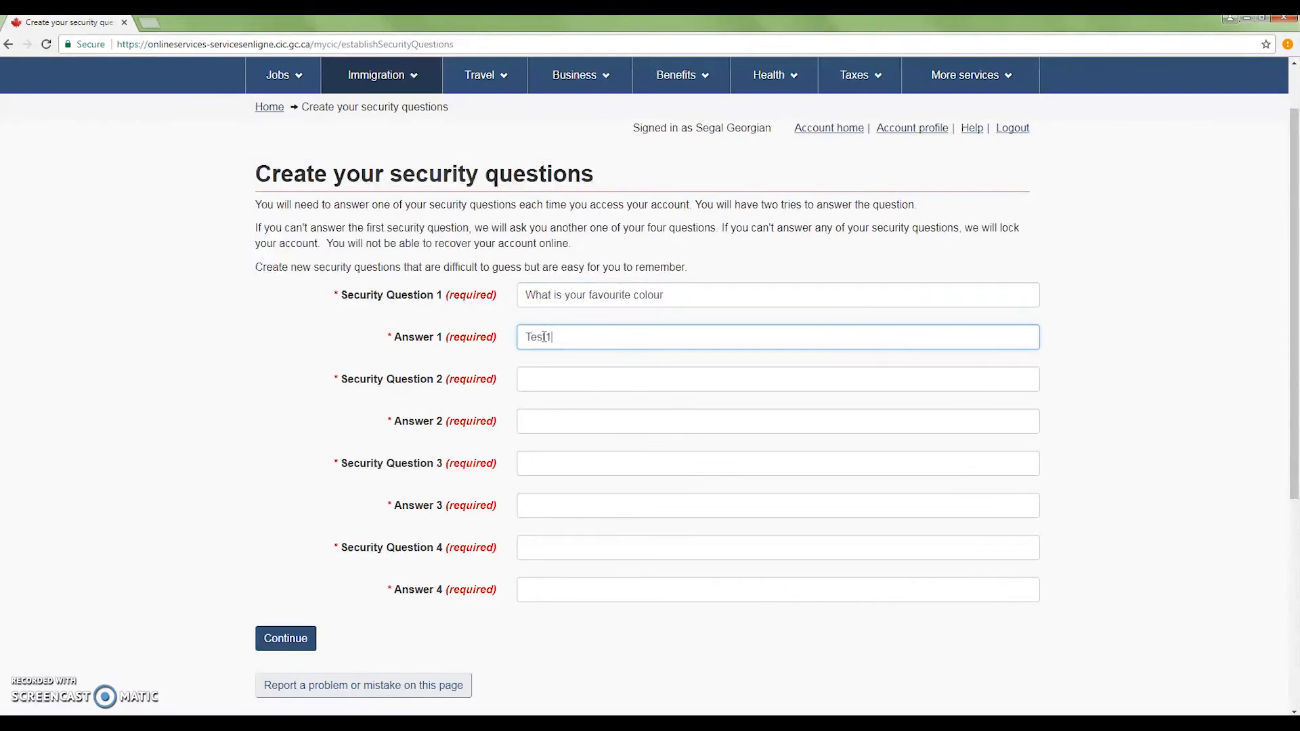
left_click(777, 379)
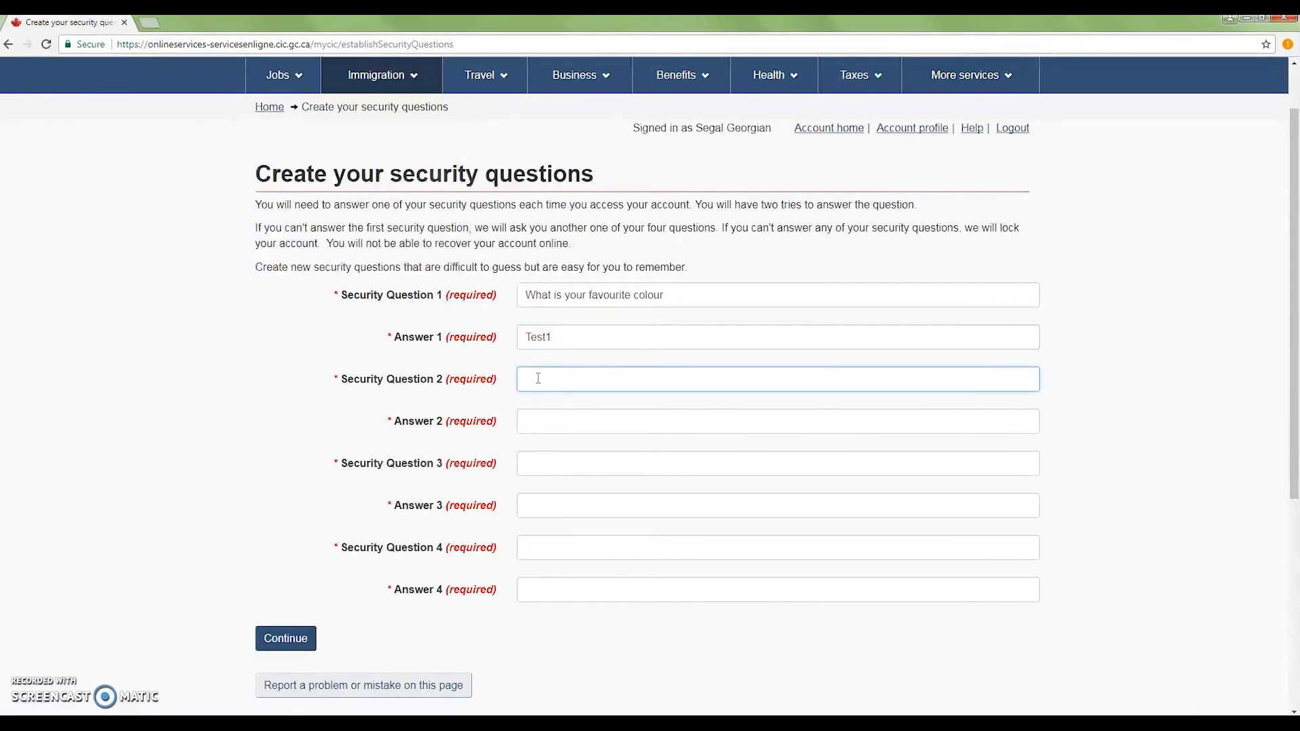
type("What is your home cpui")
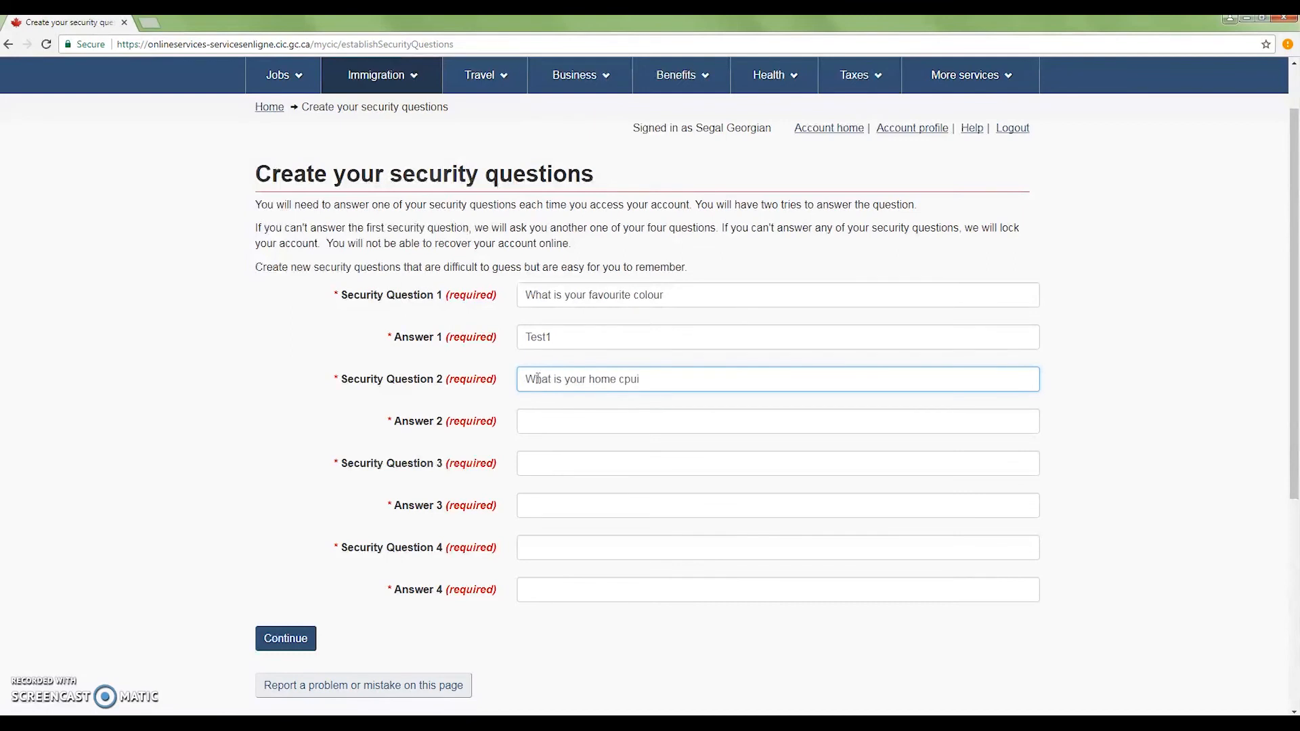
type("country")
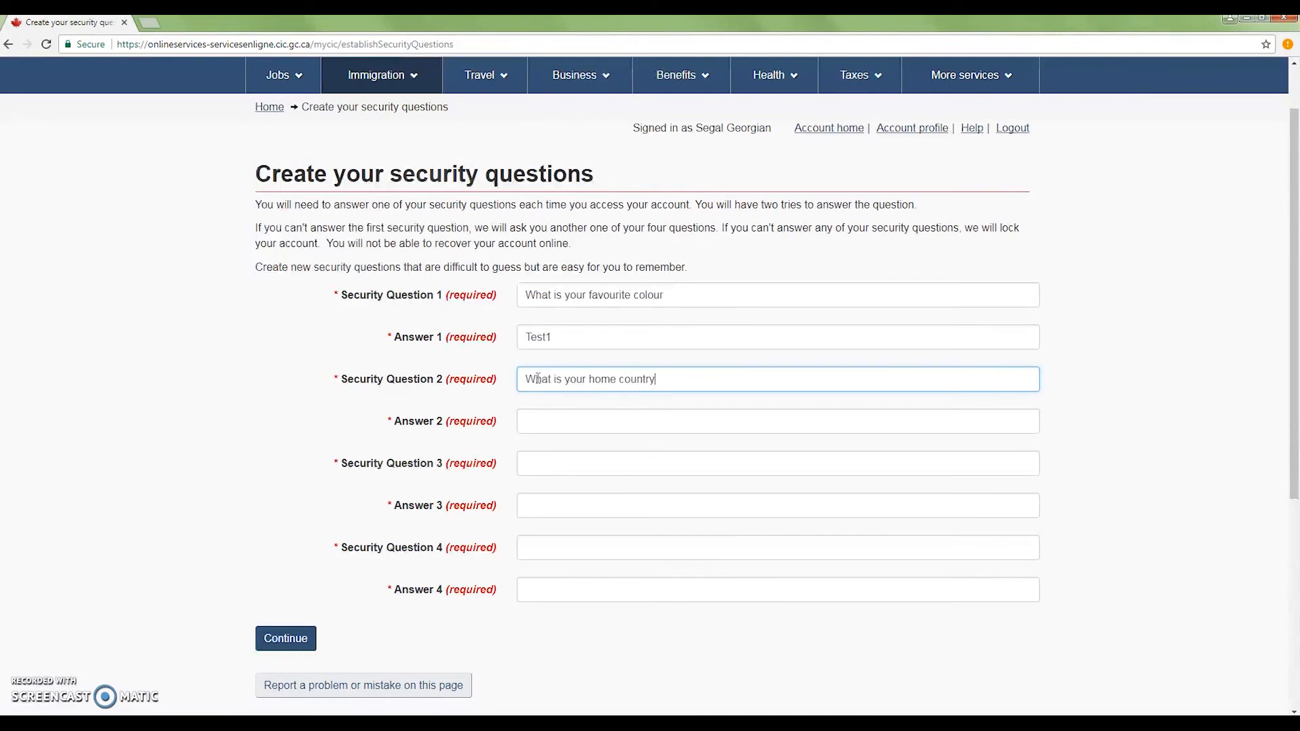
mouse_move(570, 367)
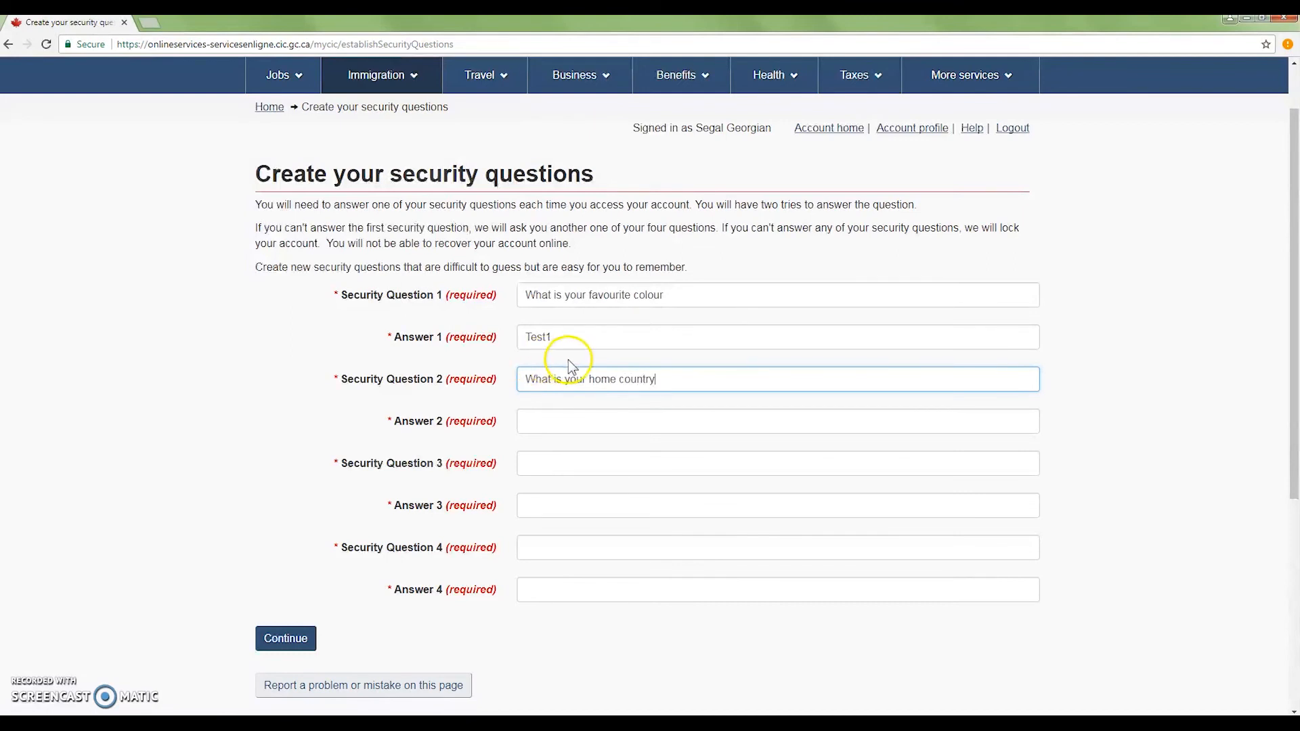
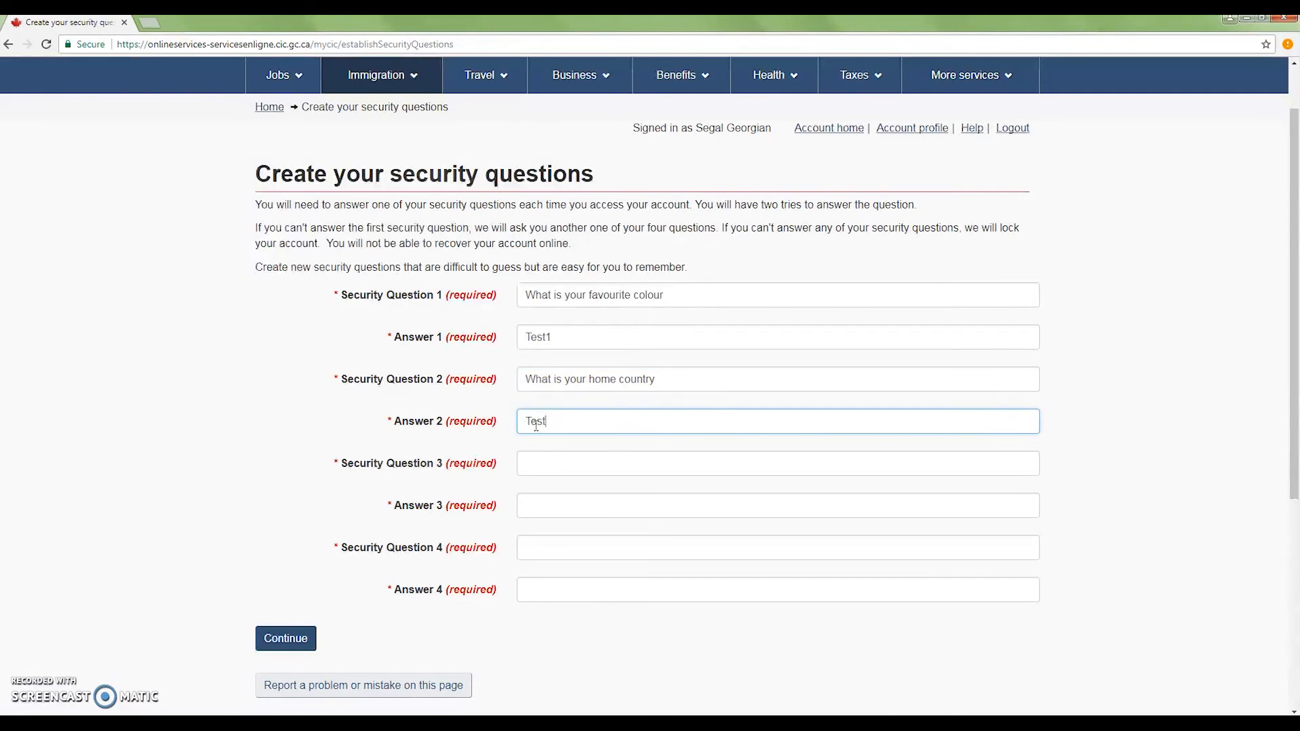
left_click(777, 463)
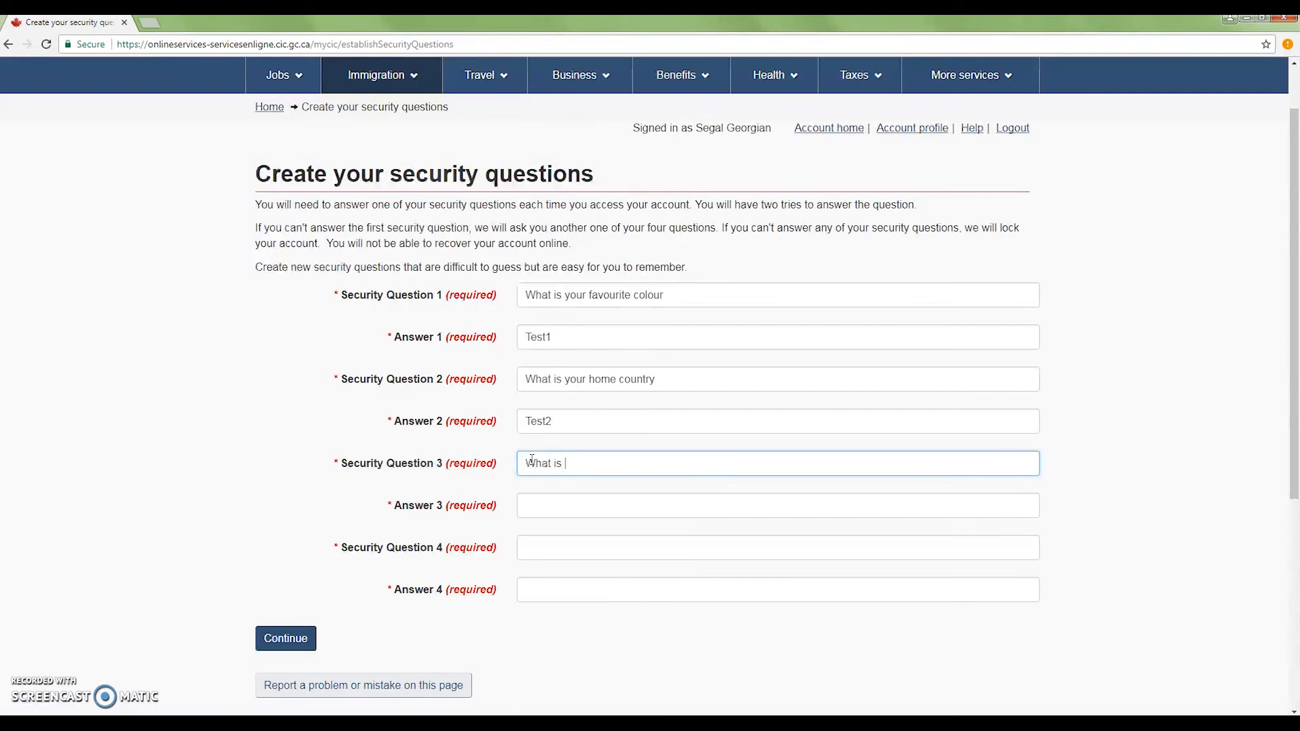
type("your dogs name")
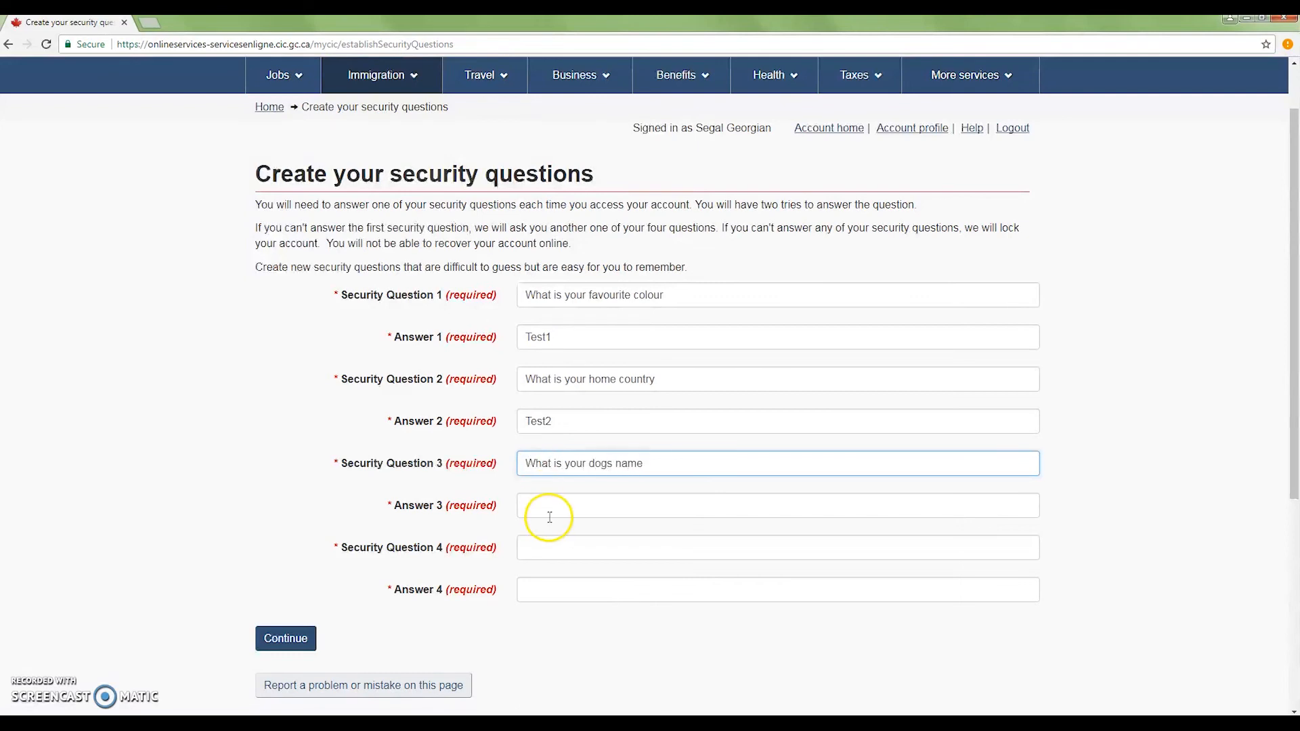
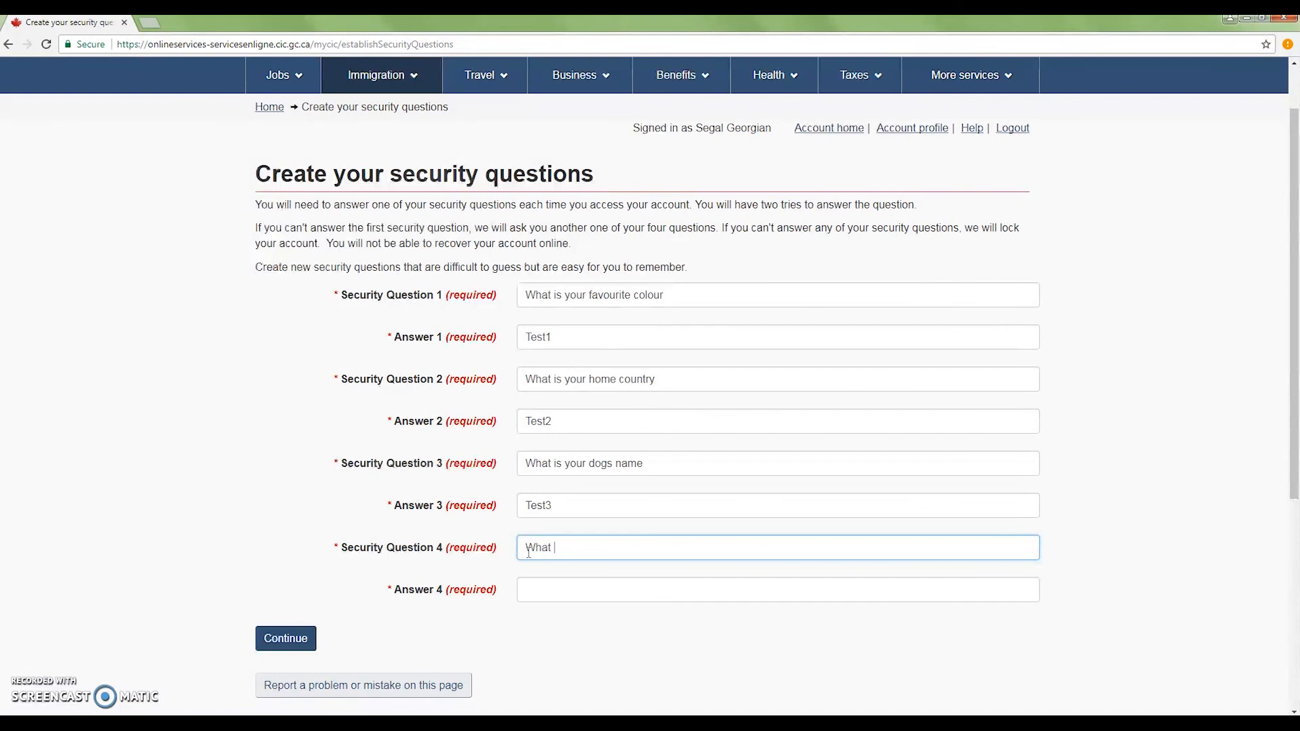
type("colour a")
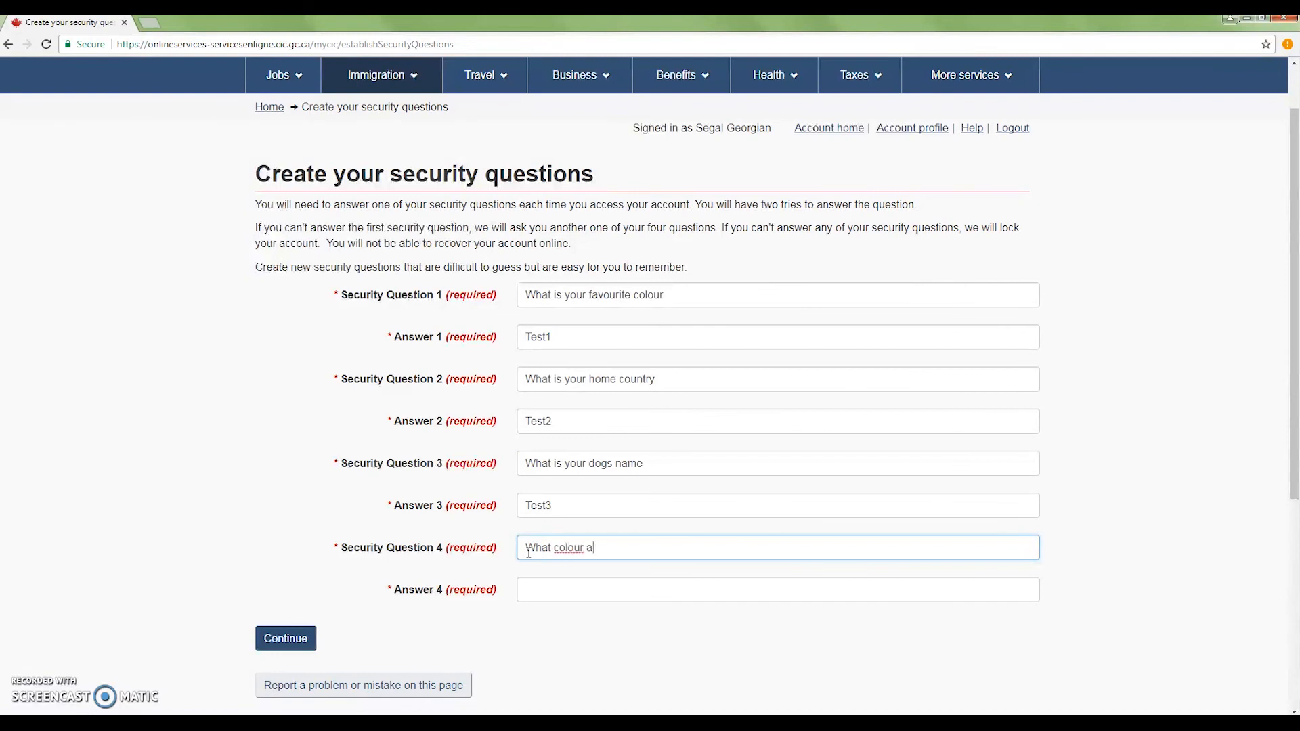
type("re your eye")
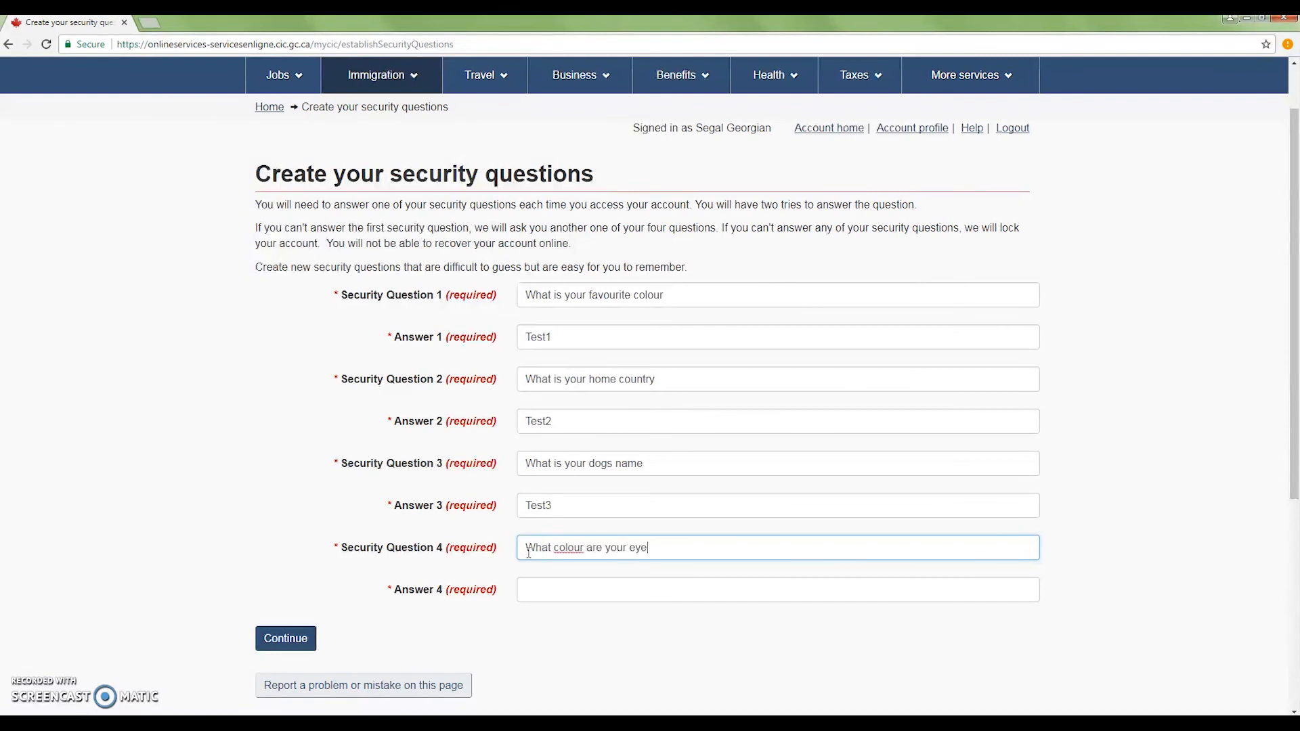
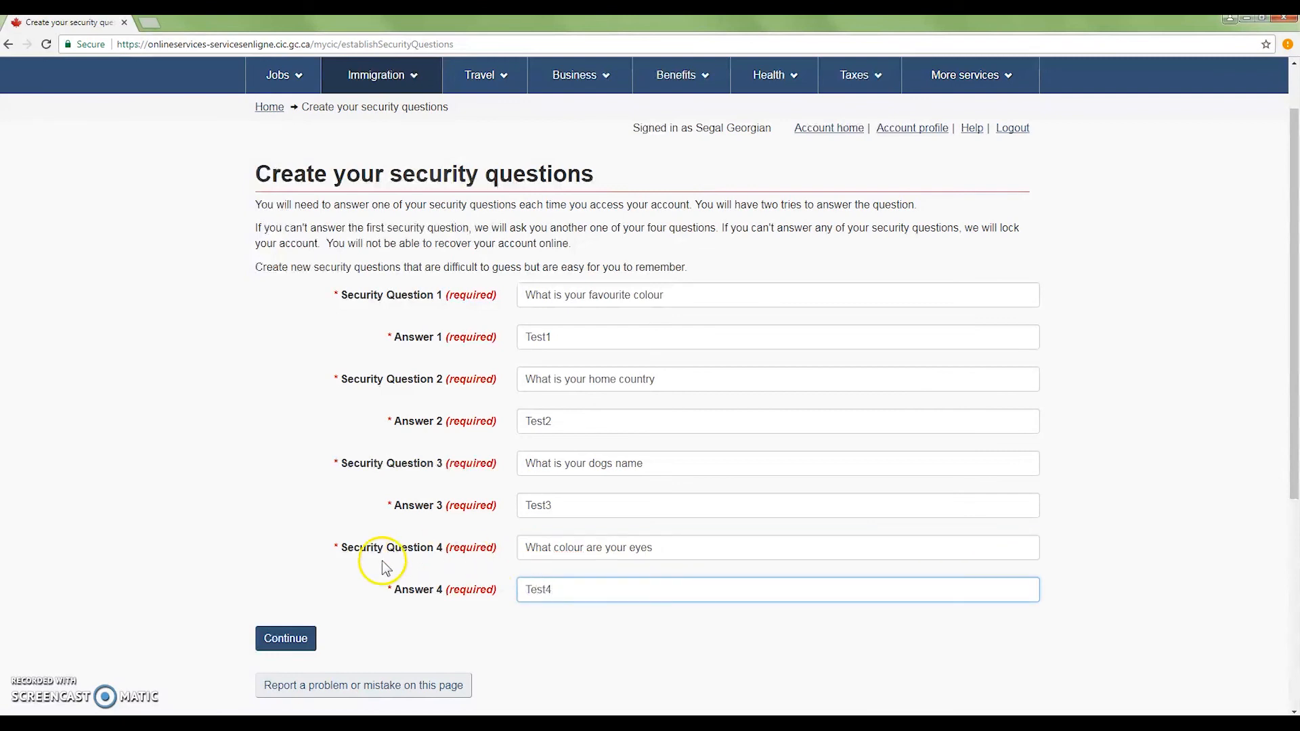
left_click(286, 637)
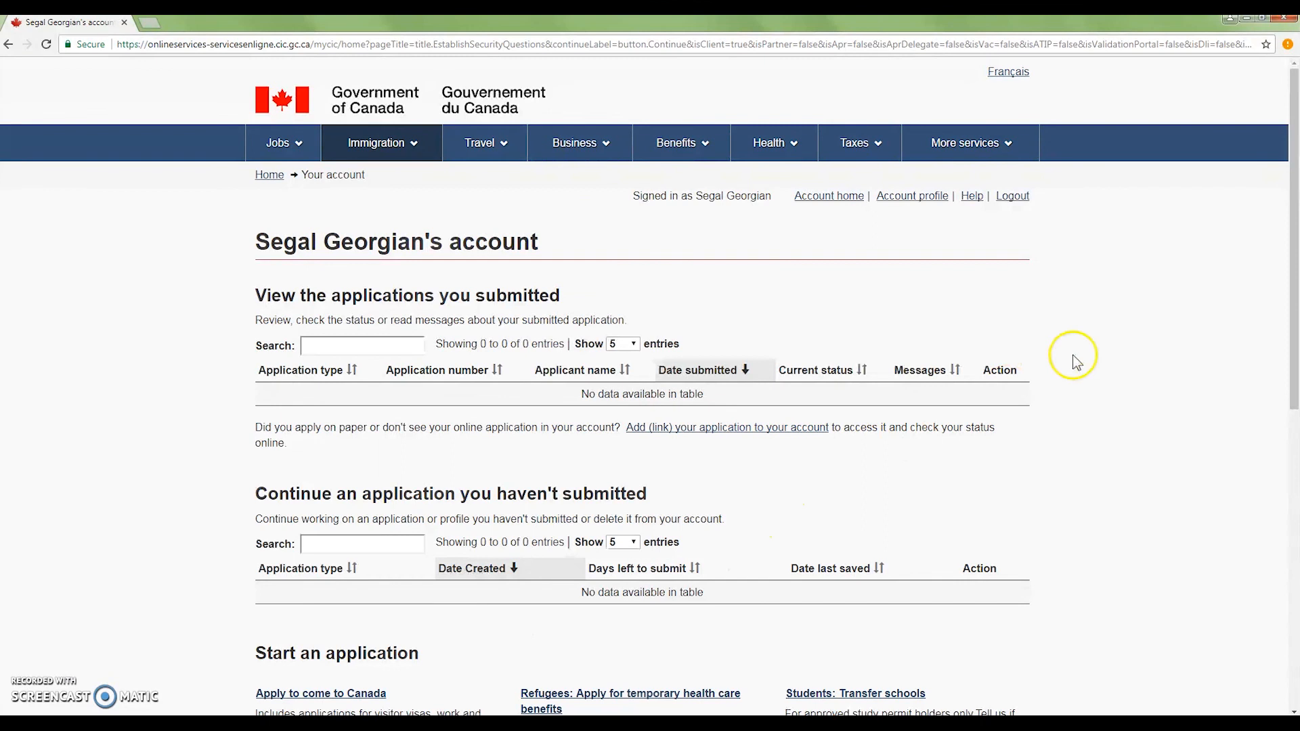
scroll("down", 3)
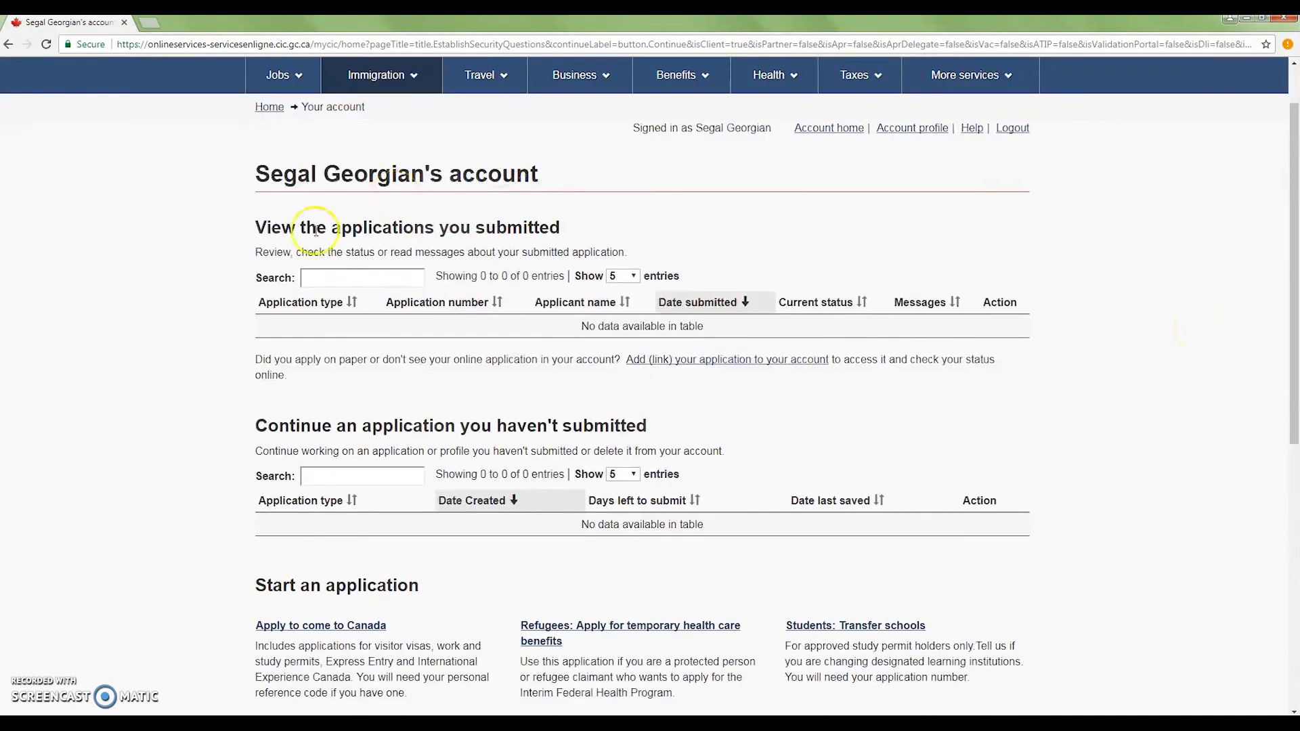
mouse_move(1190, 409)
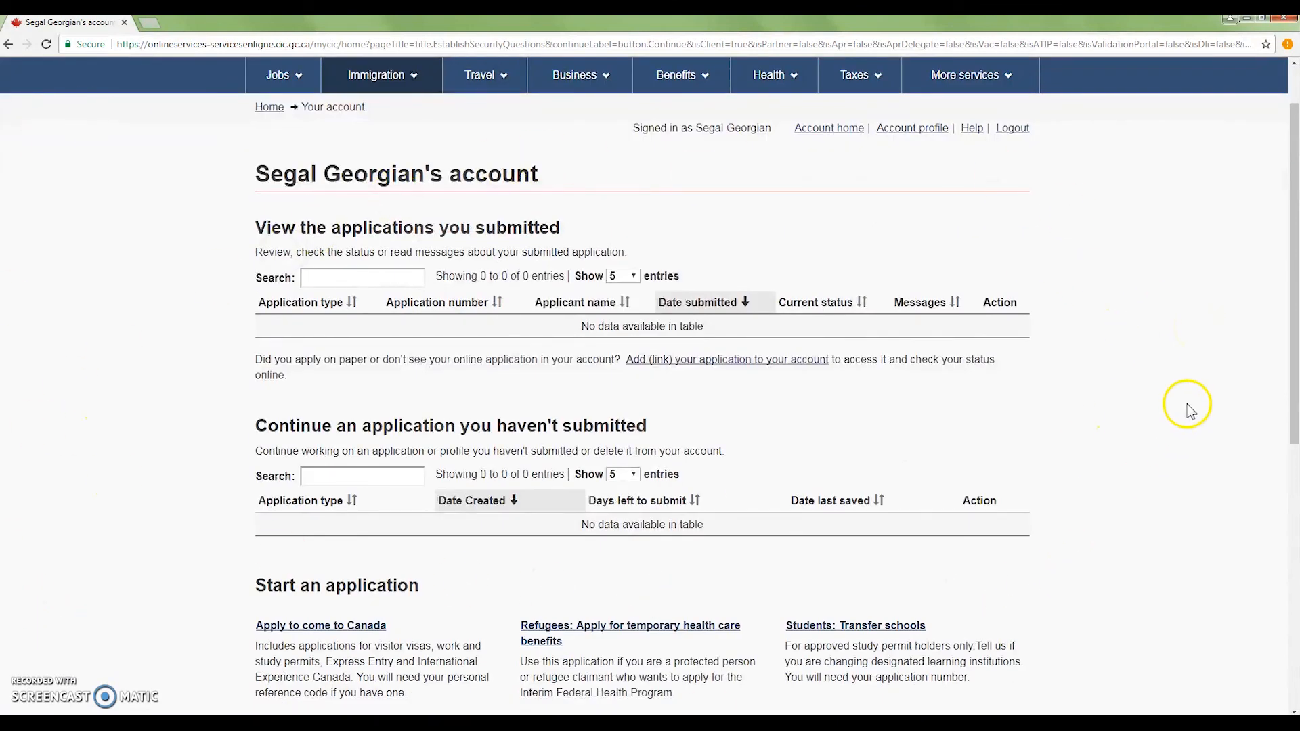
mouse_move(1191, 412)
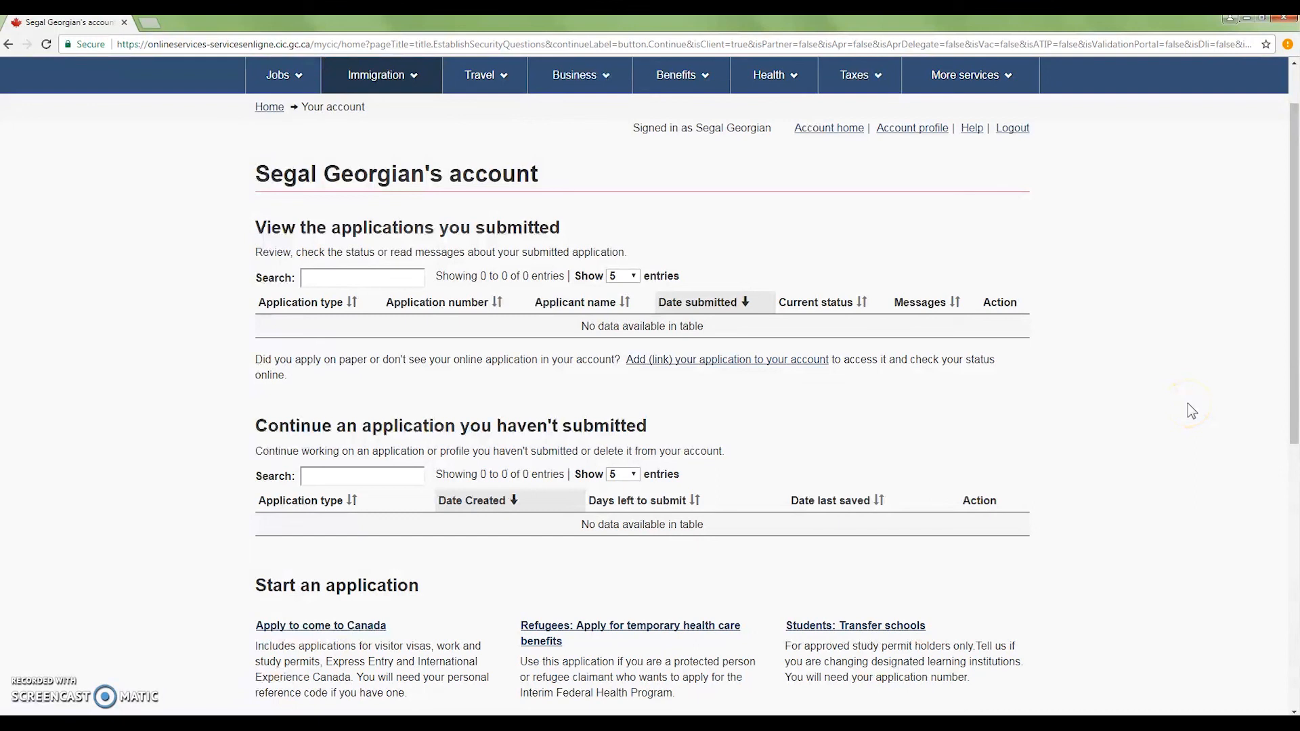